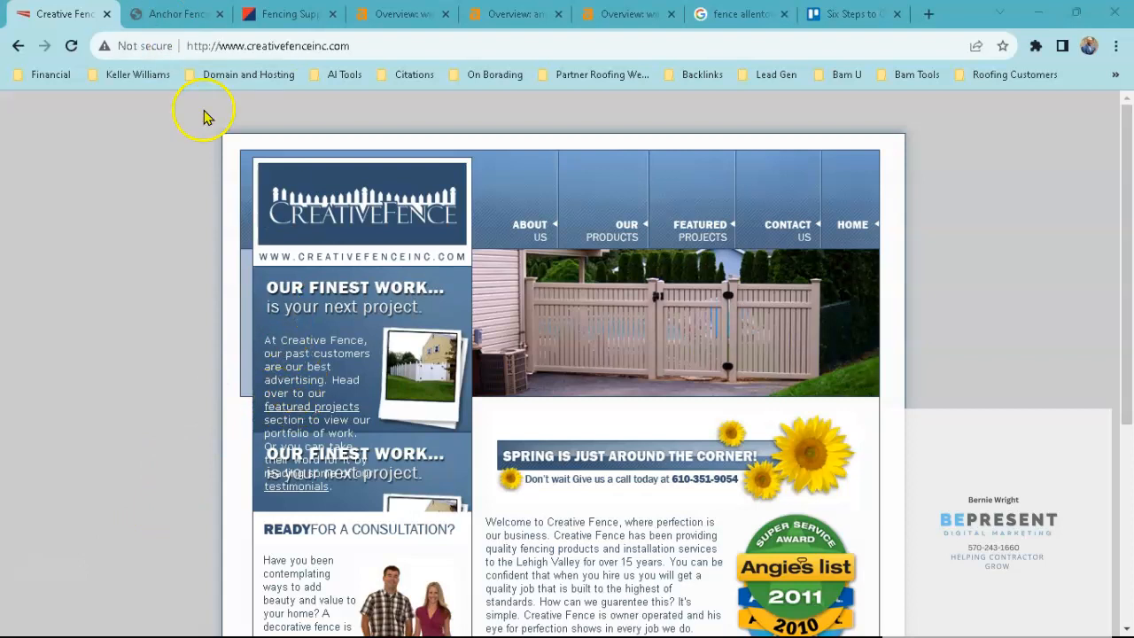
pyautogui.moveTo(138, 80)
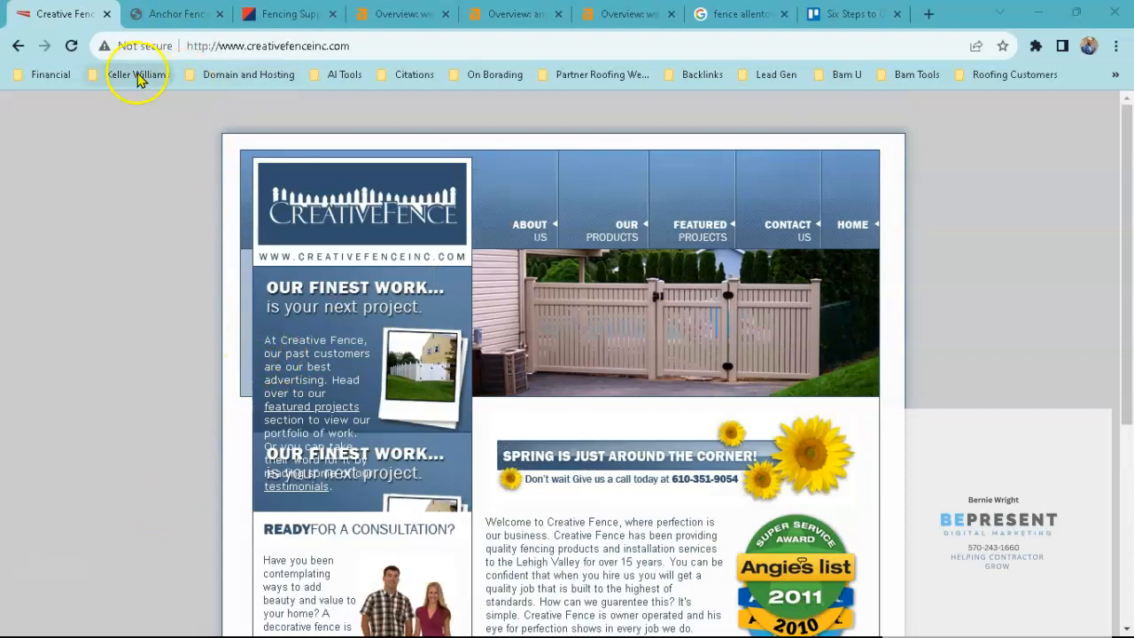
pyautogui.moveTo(133, 57)
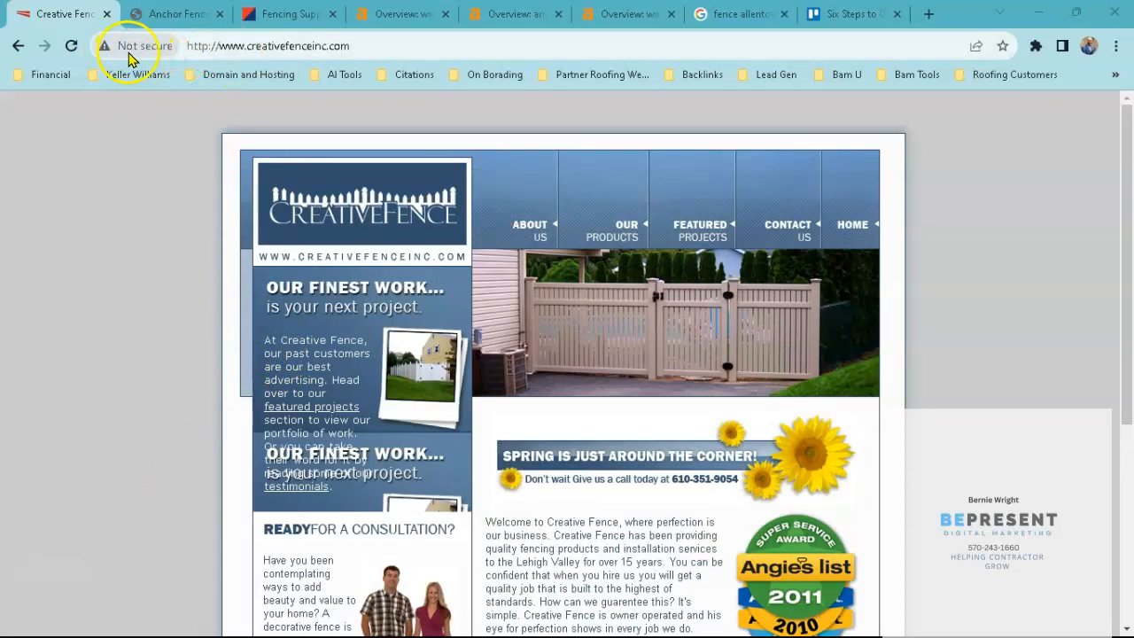
pyautogui.moveTo(155, 53)
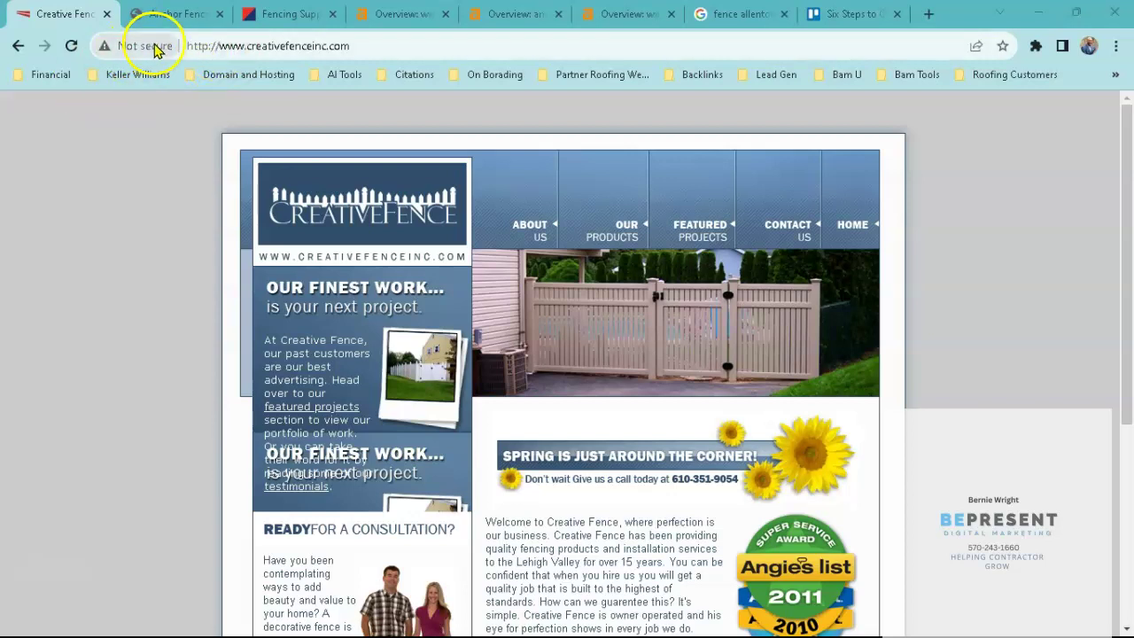
pyautogui.moveTo(124, 61)
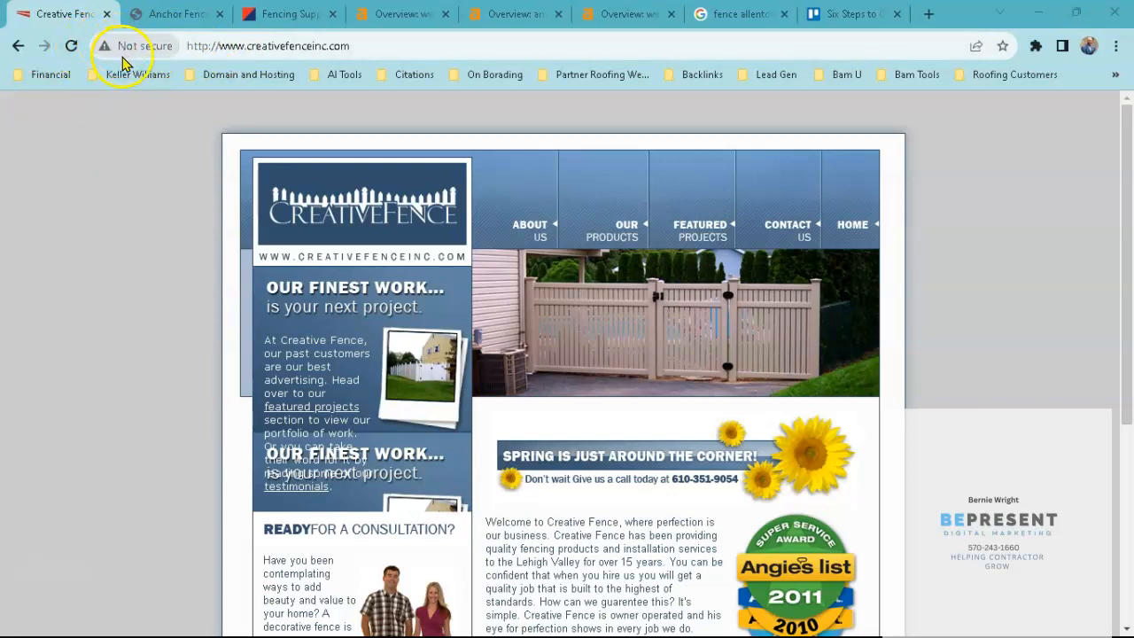
pyautogui.moveTo(454, 340)
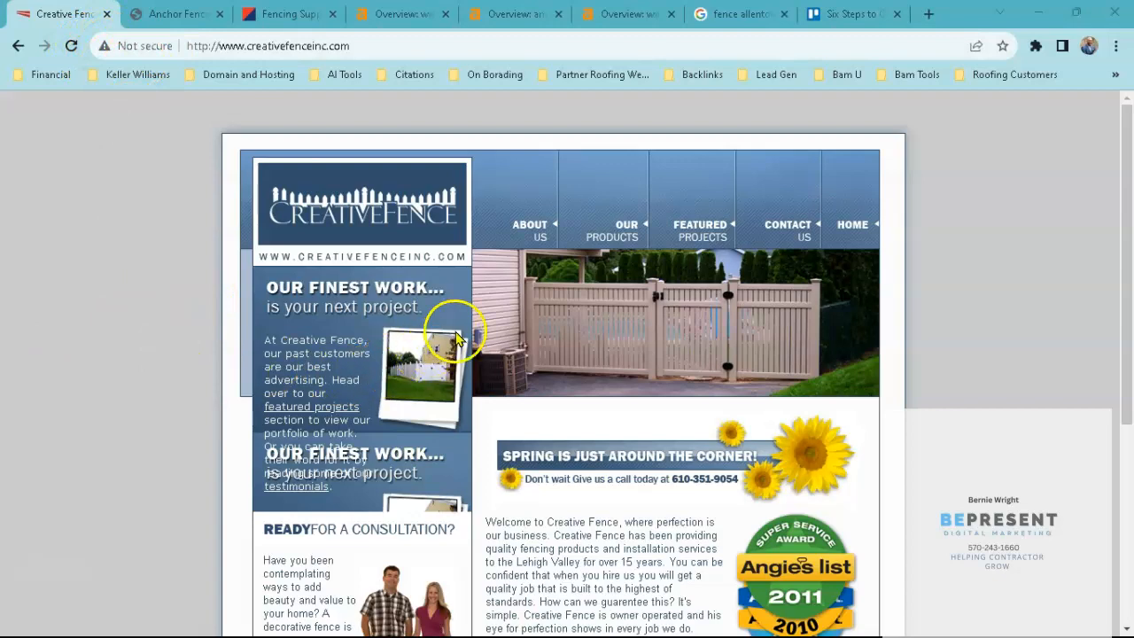
# Step: Finish reviewing the Creative Fence page and dismiss the SEO Minion analysis panel
pyautogui.scroll(-3)
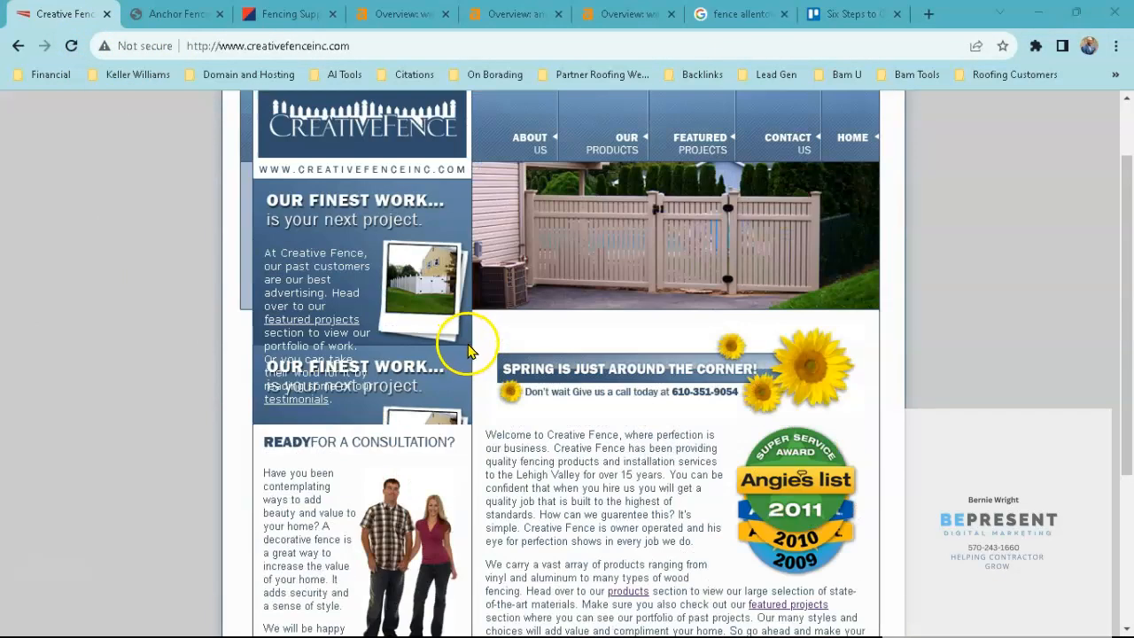
pyautogui.scroll(-3)
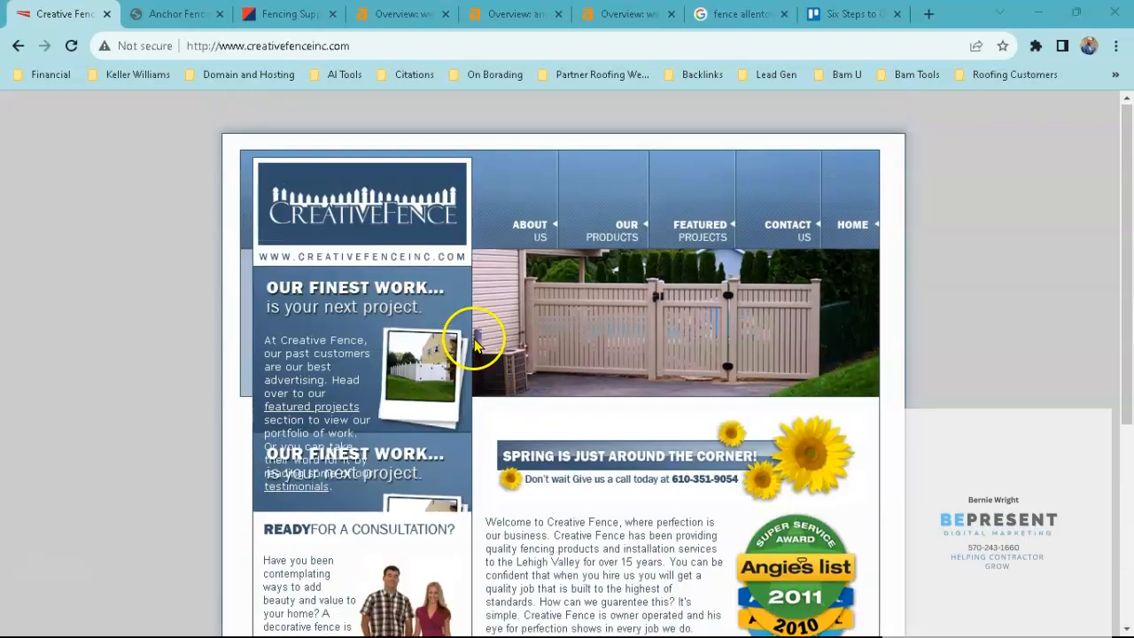
pyautogui.moveTo(967, 89)
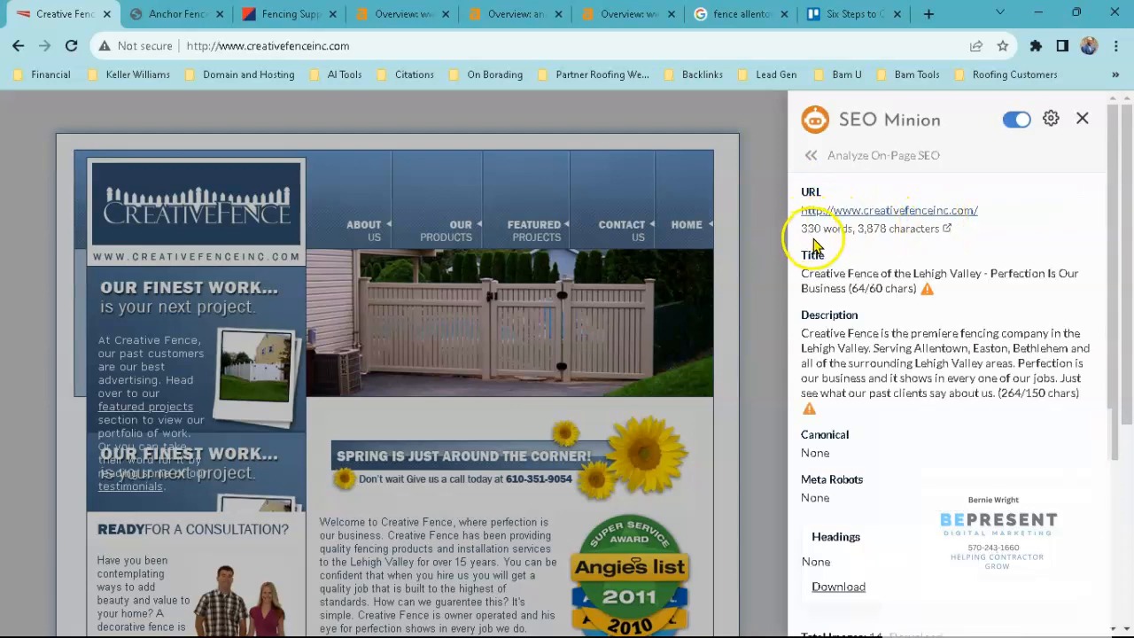
pyautogui.click(1082, 118)
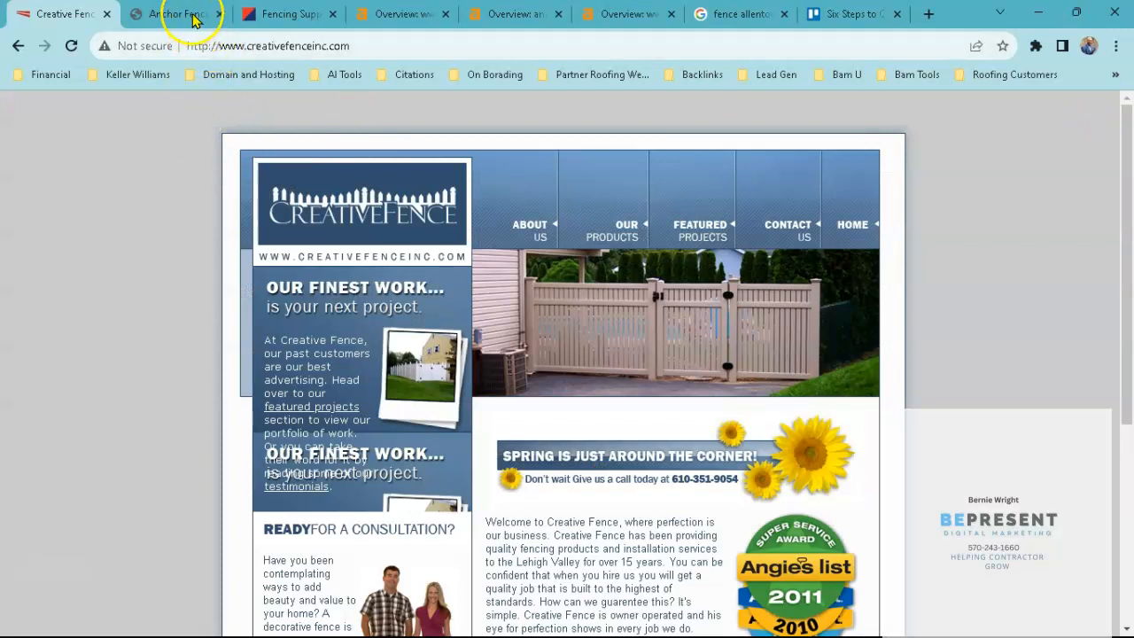
# Step: Review the Anchor Fence homepage through its services and gallery, ending back at the top
pyautogui.click(177, 13)
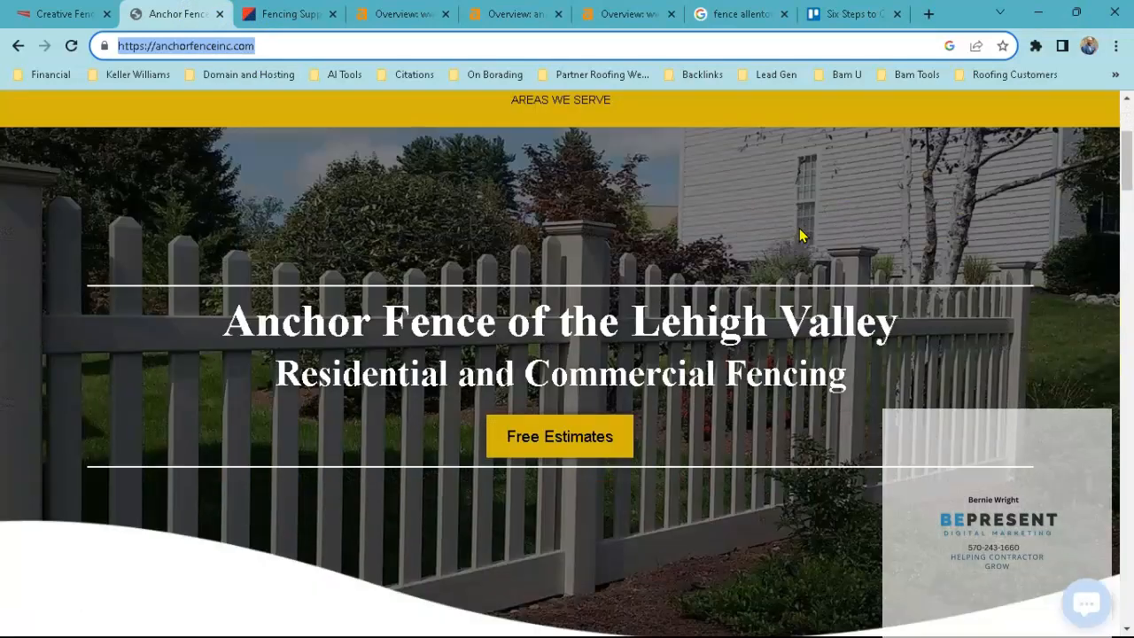
pyautogui.scroll(-3)
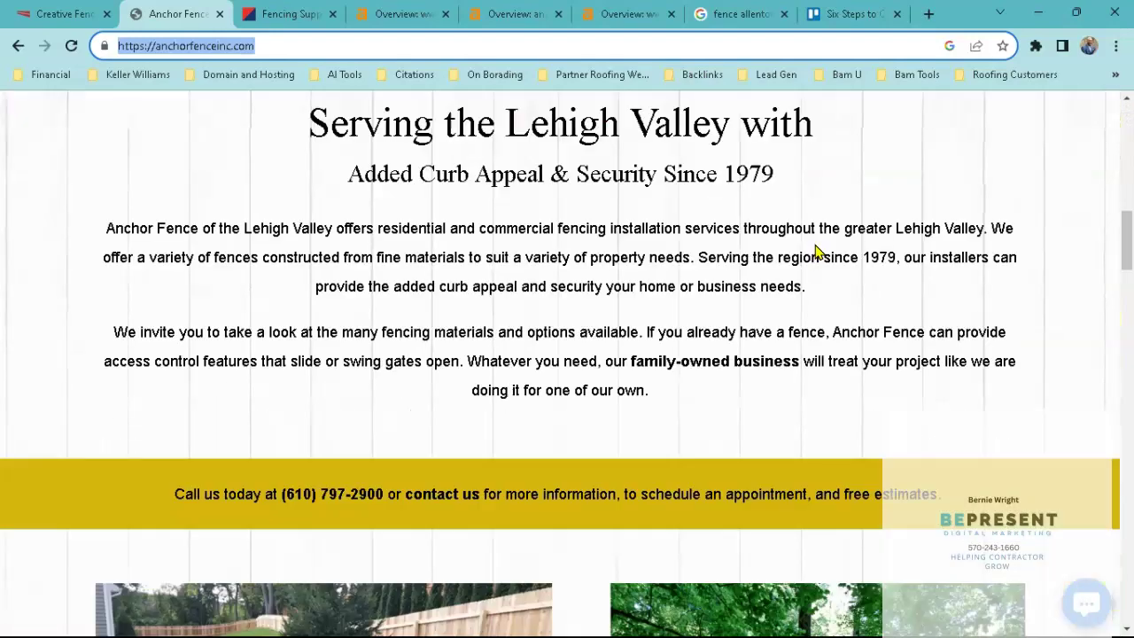
pyautogui.scroll(-3)
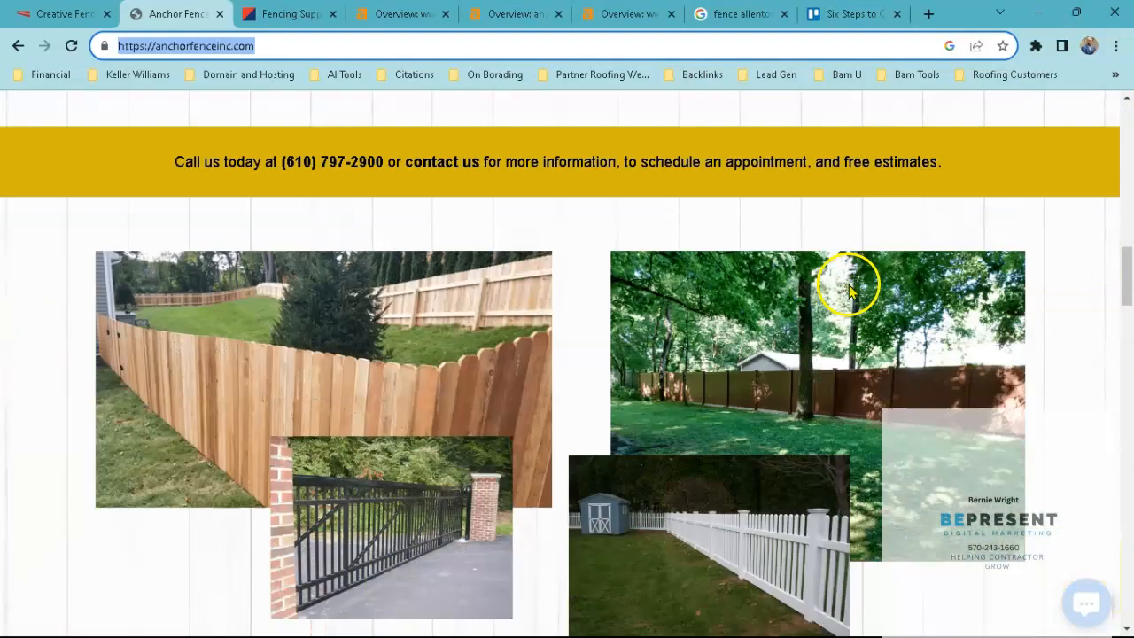
pyautogui.scroll(-3)
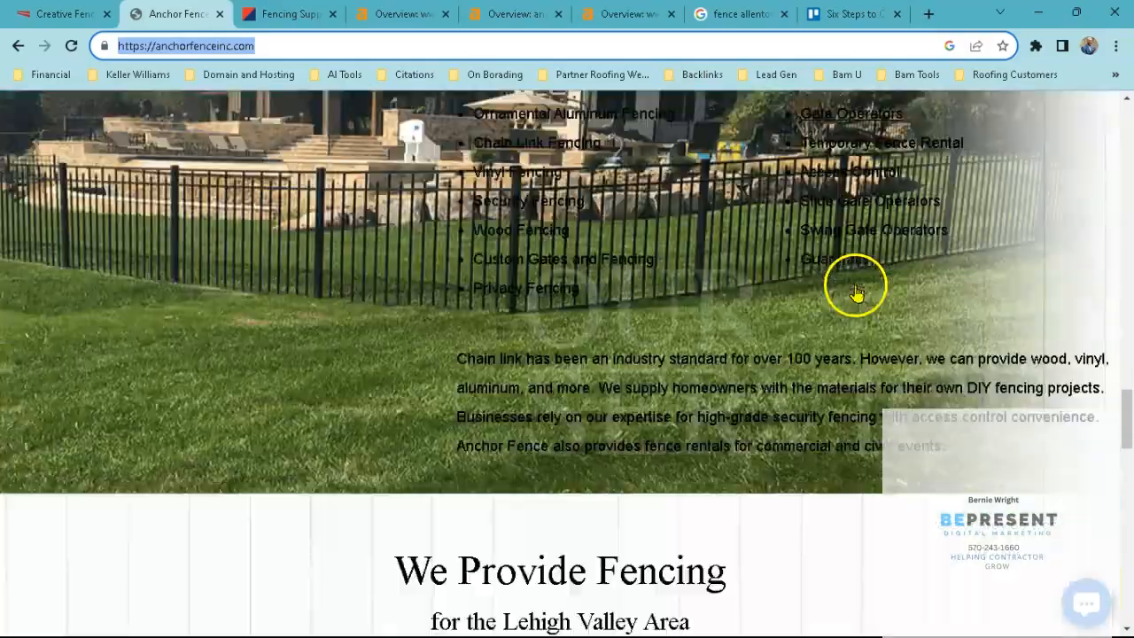
pyautogui.scroll(-3)
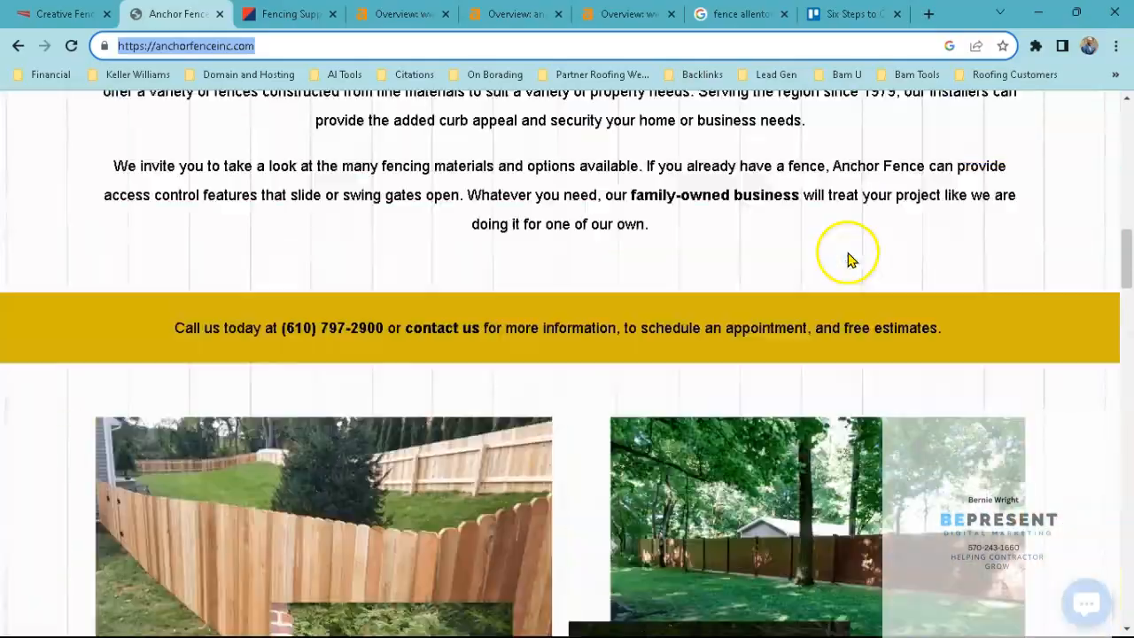
pyautogui.scroll(3)
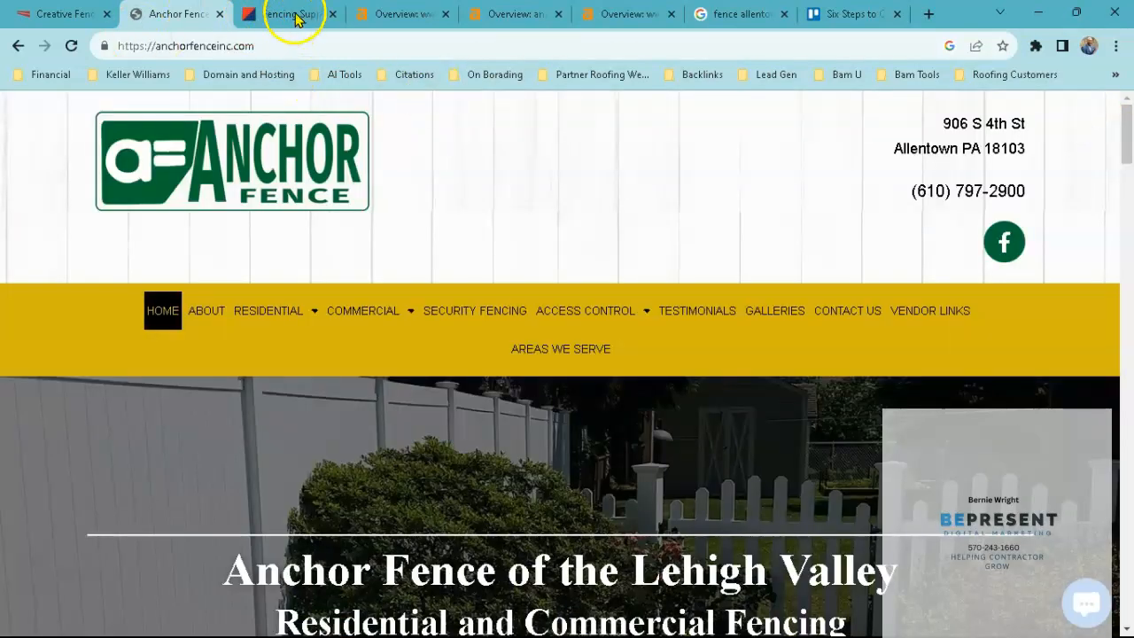
# Step: Review the American Fence & Flag homepage content
pyautogui.click(293, 14)
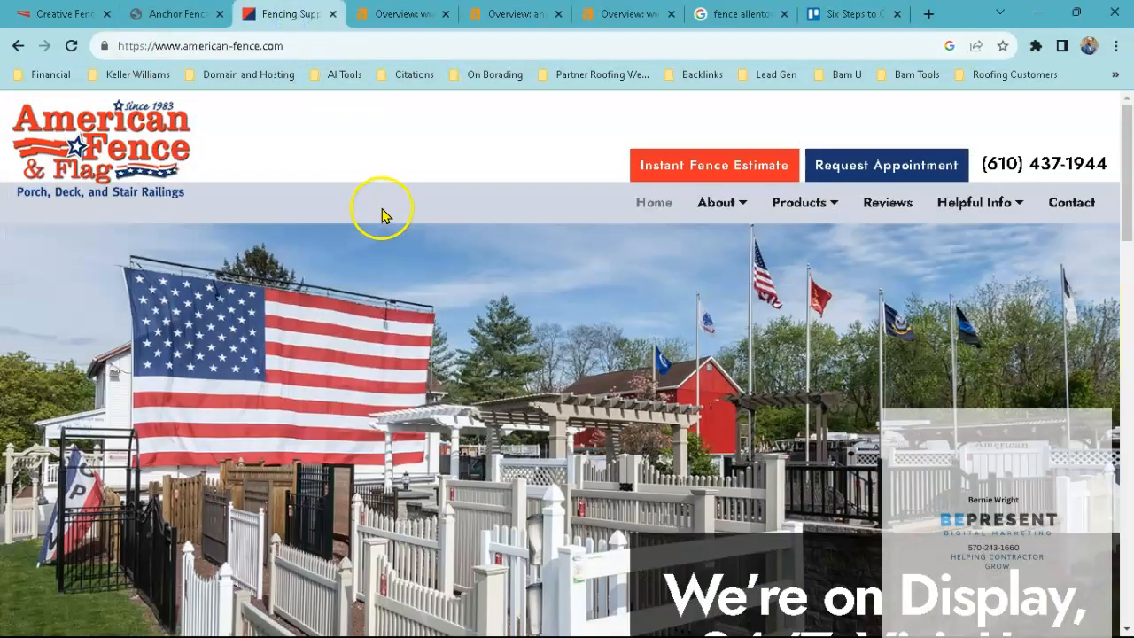
pyautogui.moveTo(1053, 202)
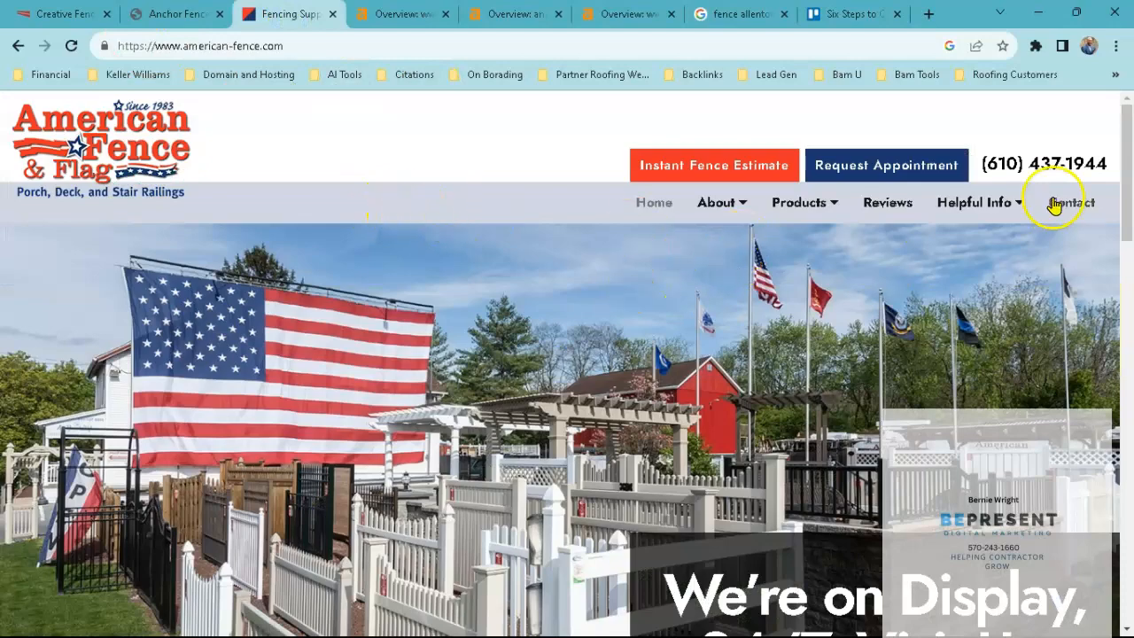
pyautogui.scroll(-3)
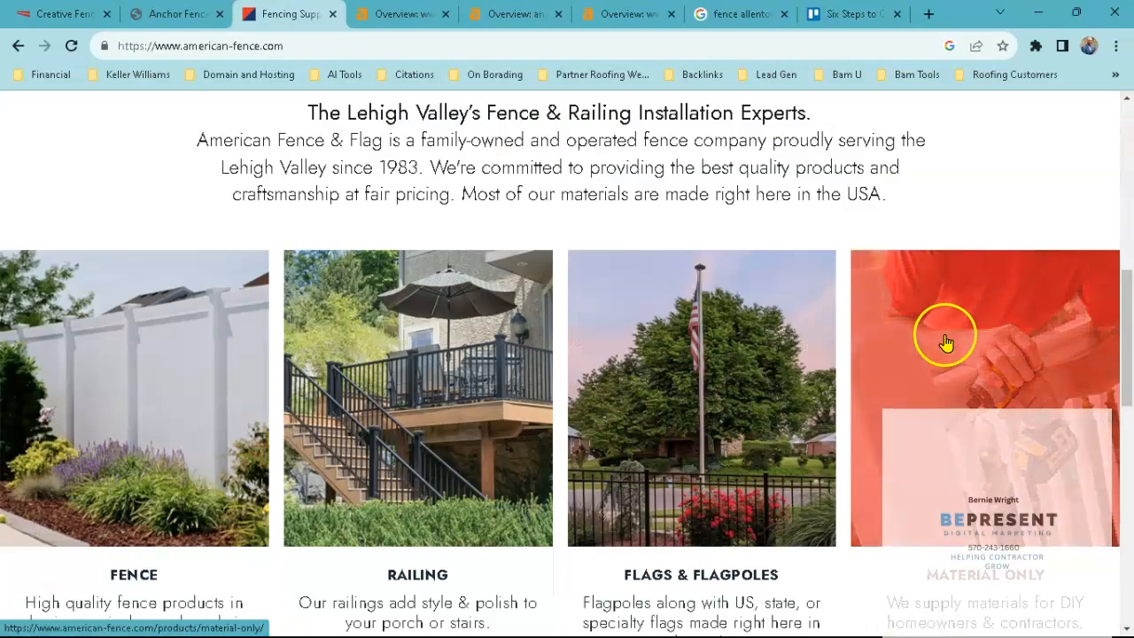
pyautogui.scroll(-3)
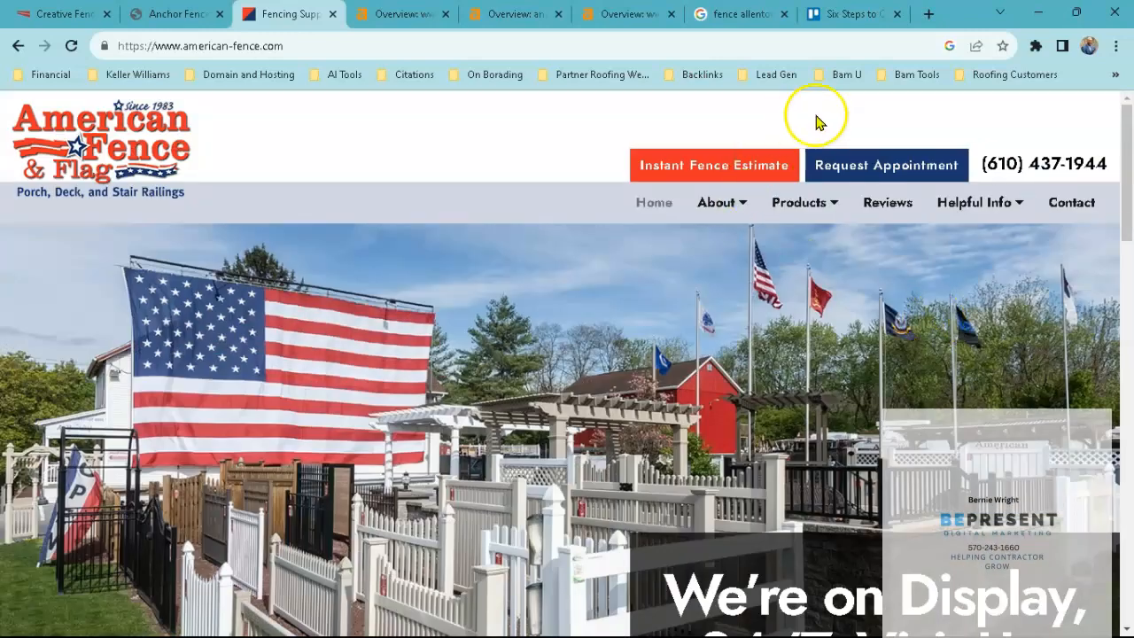
# Step: Run SEO Minion on American Fence (275 words), then return to the Creative Fence homepage
pyautogui.click(1058, 48)
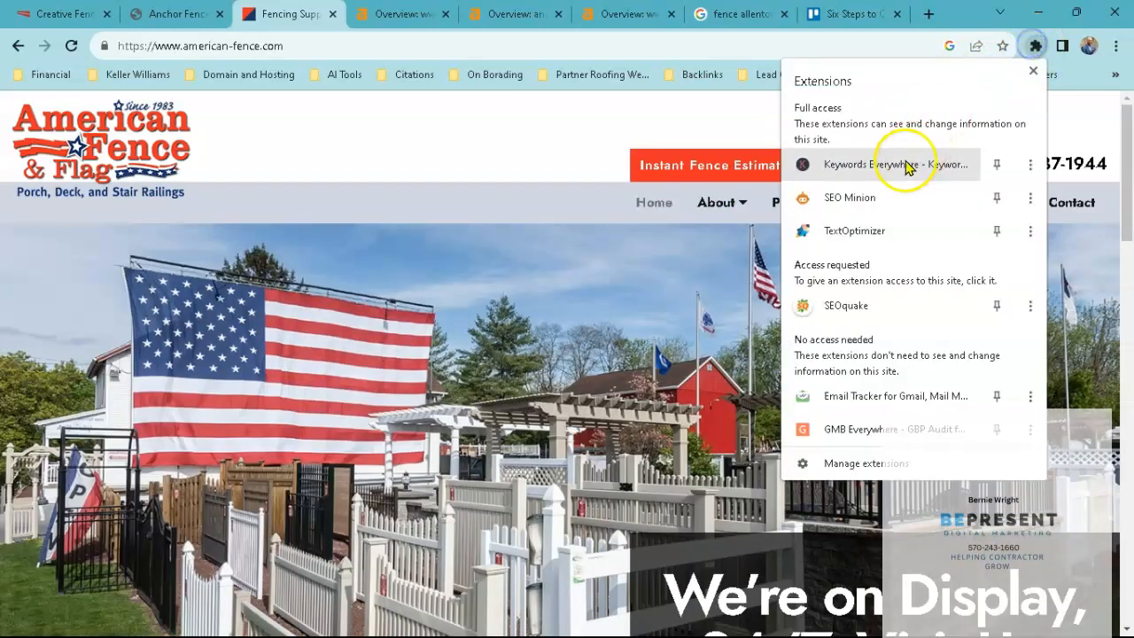
pyautogui.click(848, 196)
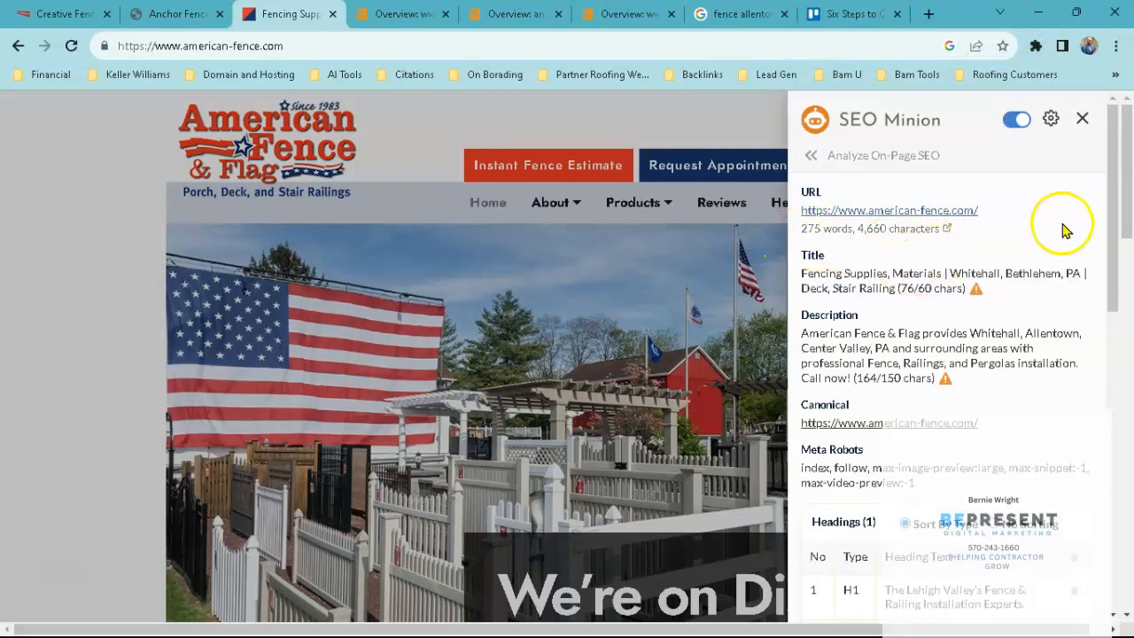
pyautogui.click(1083, 118)
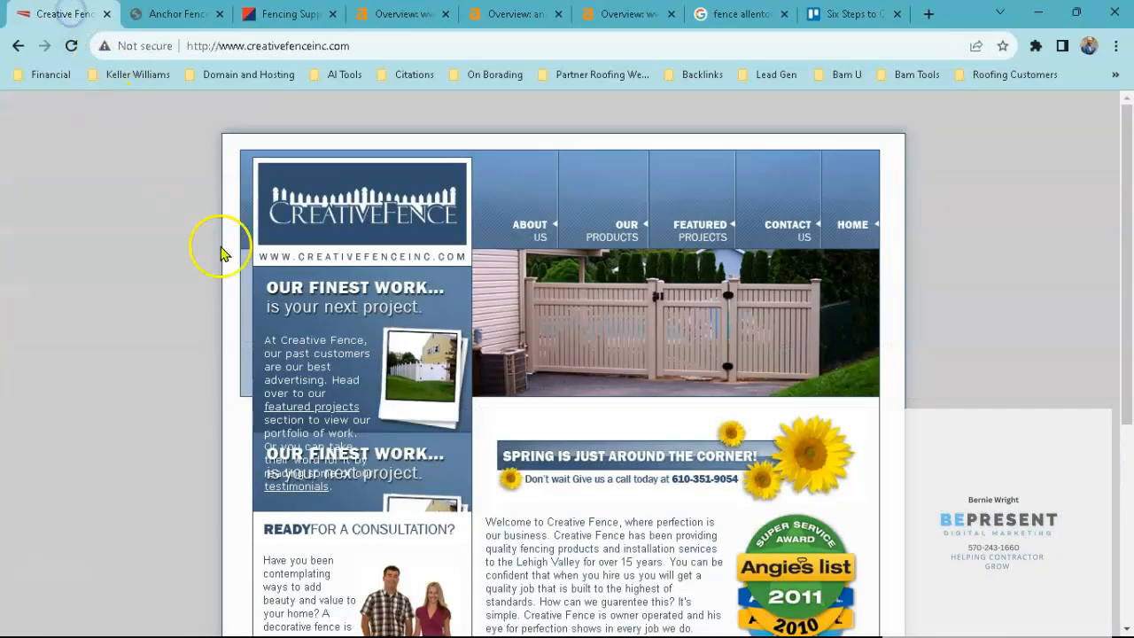
pyautogui.scroll(-3)
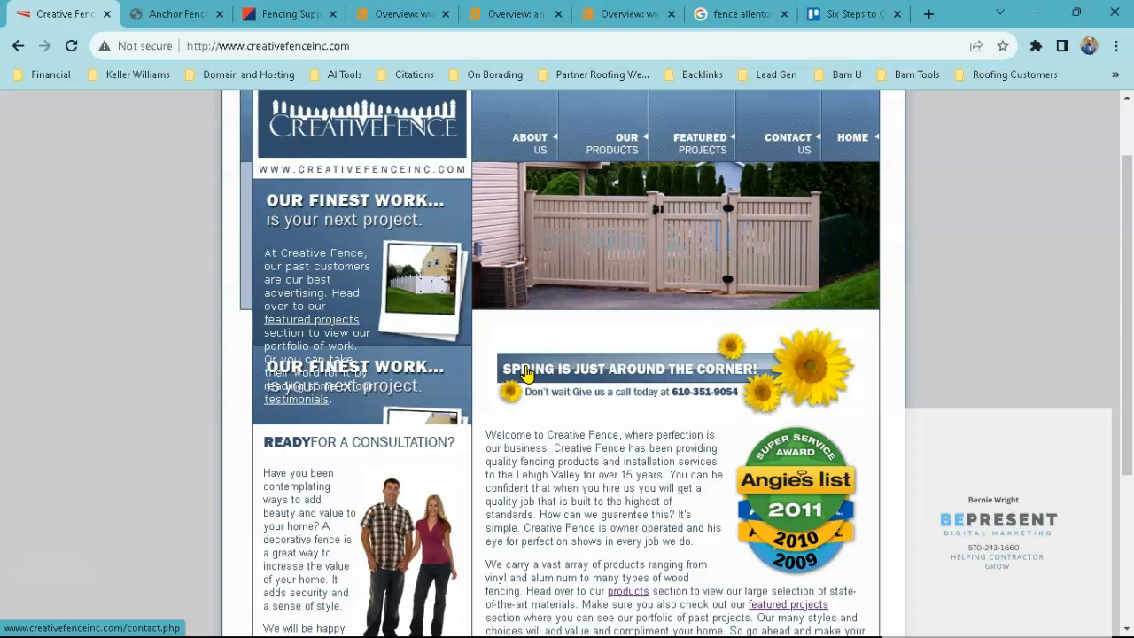
pyautogui.scroll(-3)
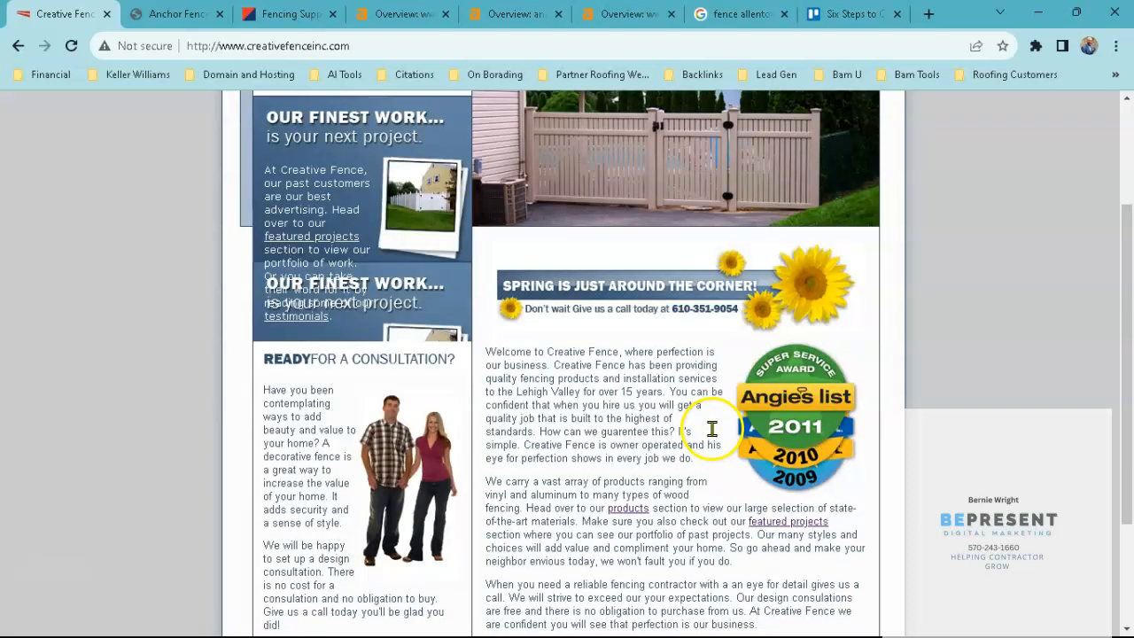
pyautogui.scroll(3)
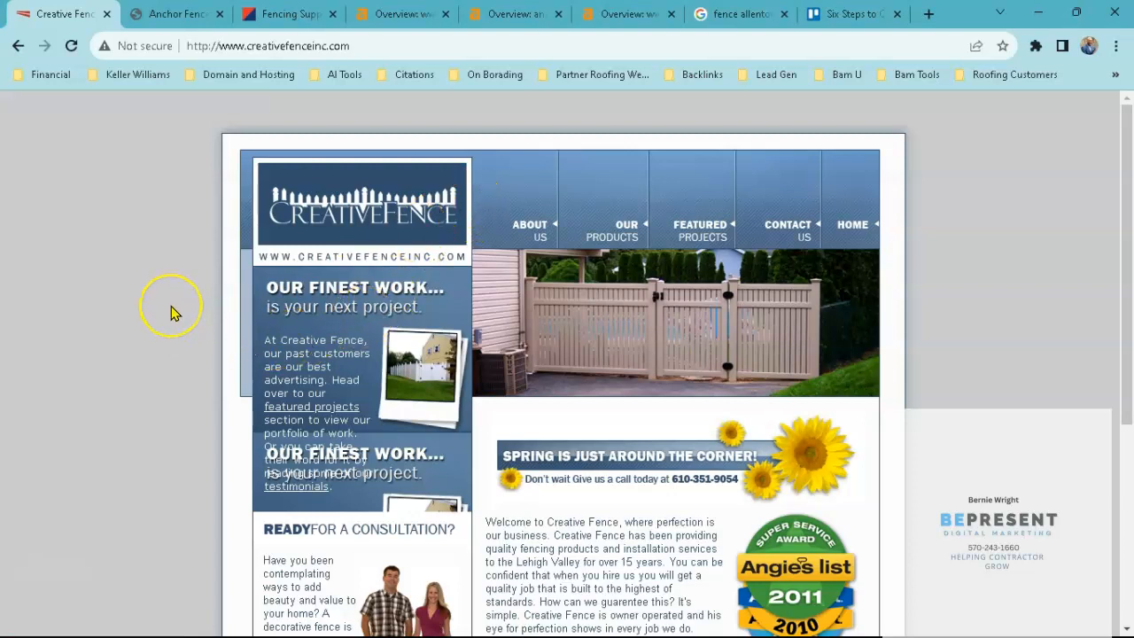
pyautogui.moveTo(174, 313)
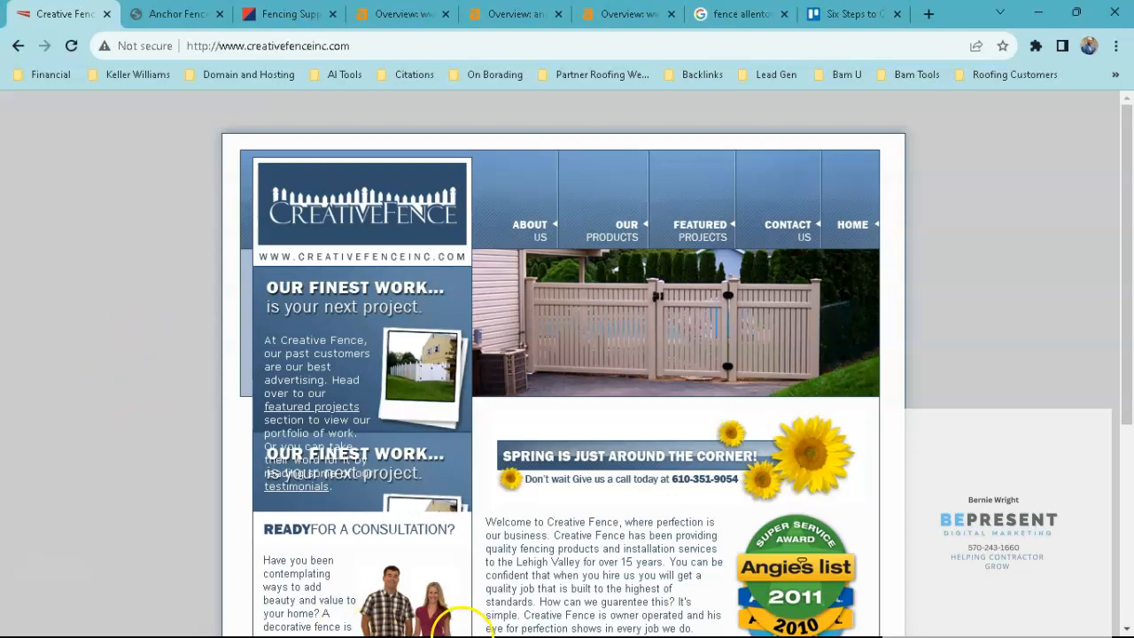
pyautogui.moveTo(504, 522)
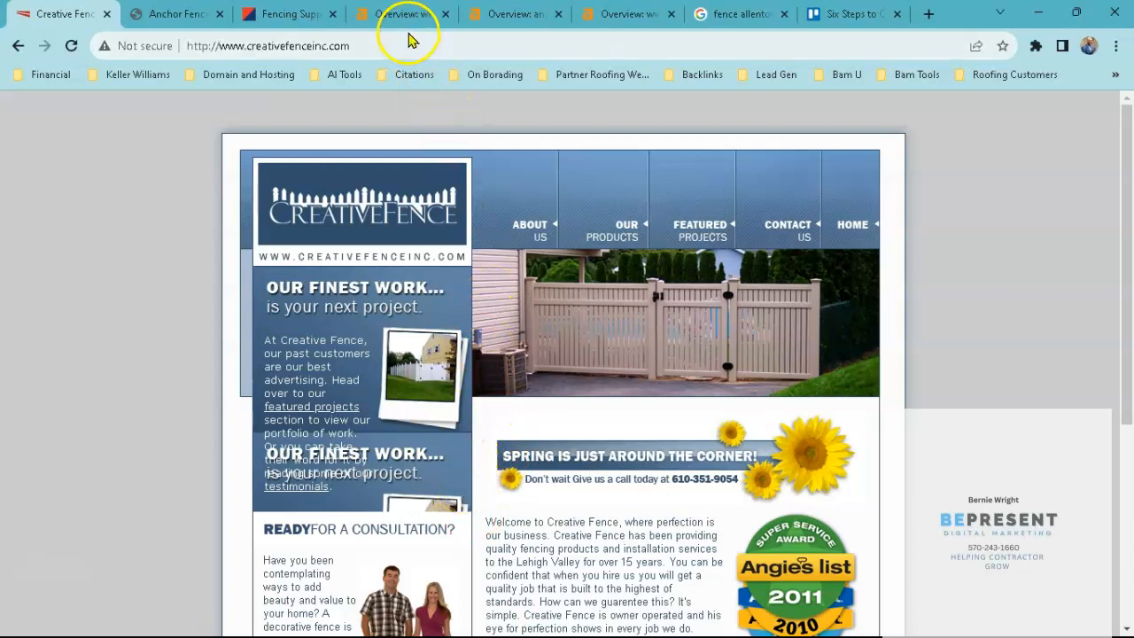
# Step: Show the Ahrefs overview for creativefenceinc.com: DR 0.1, 47 backlinks, 23 referring domains, zero keywords
pyautogui.click(399, 14)
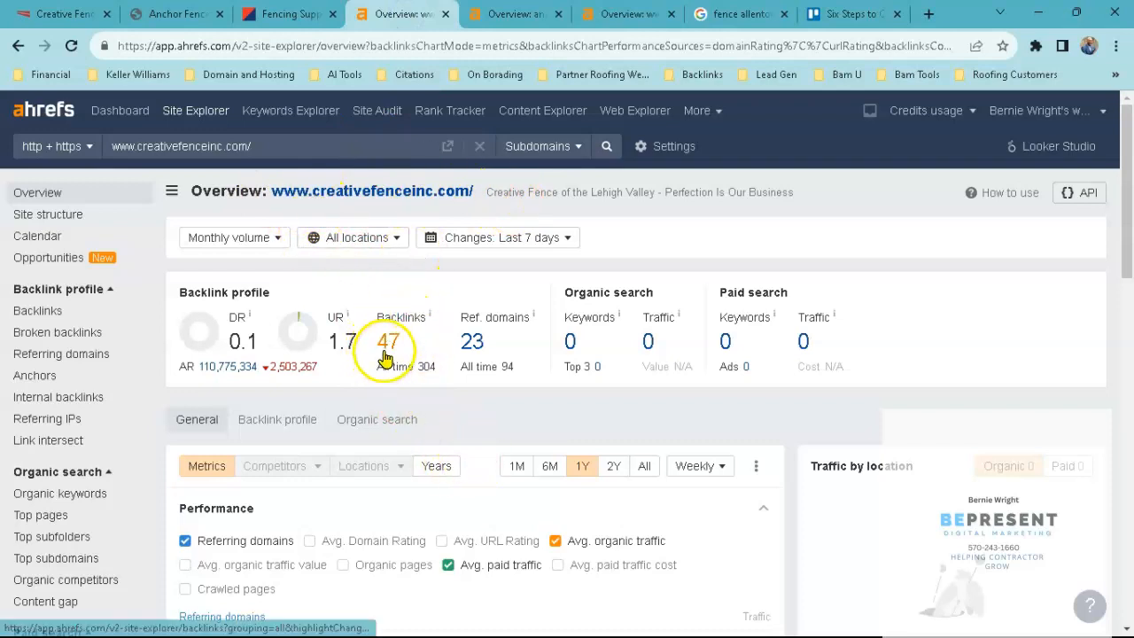
pyautogui.moveTo(476, 355)
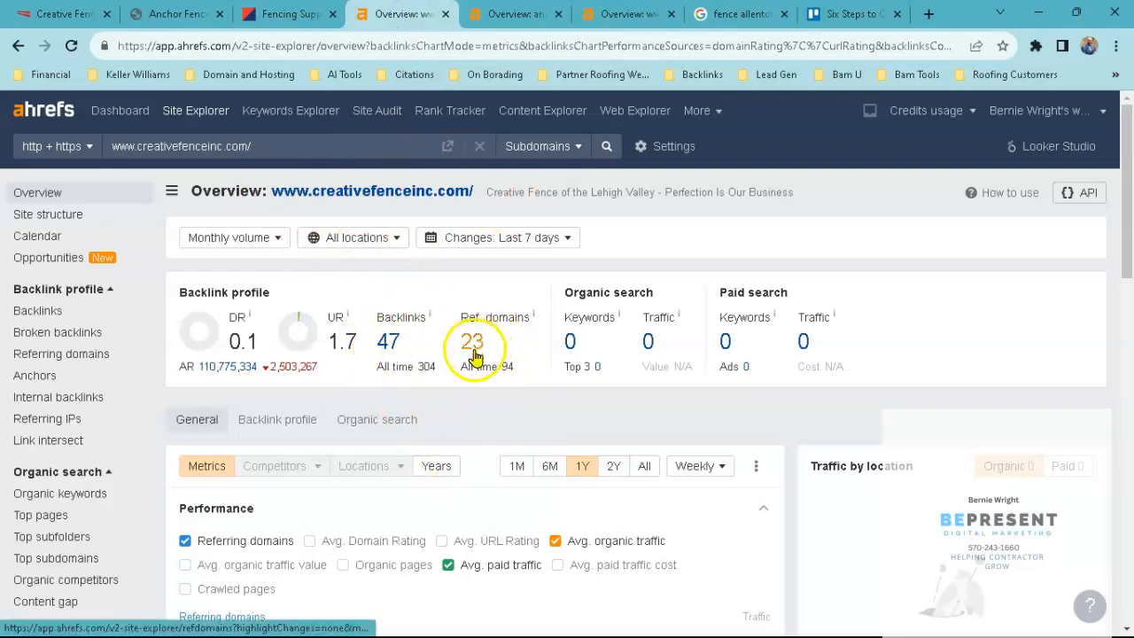
pyautogui.moveTo(601, 355)
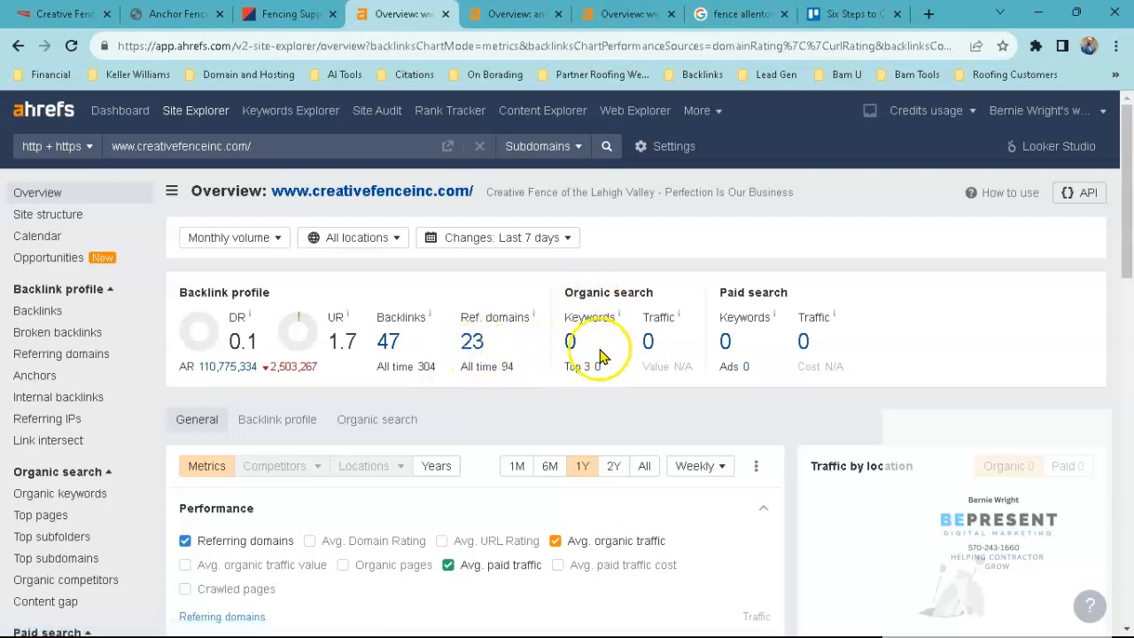
pyautogui.moveTo(574, 338)
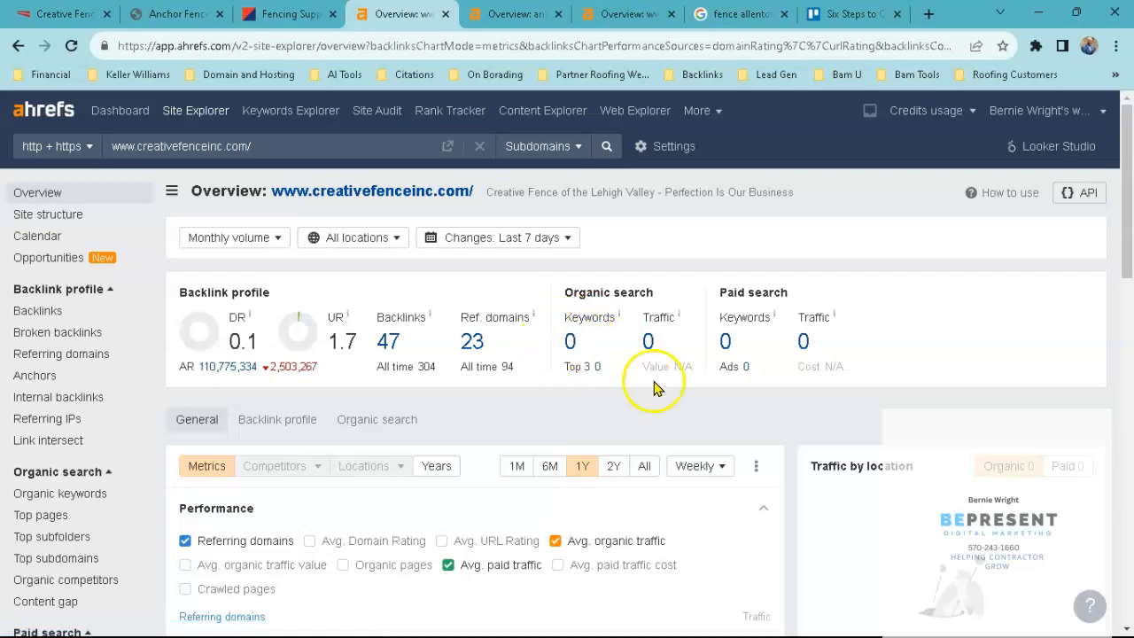
pyautogui.moveTo(680, 344)
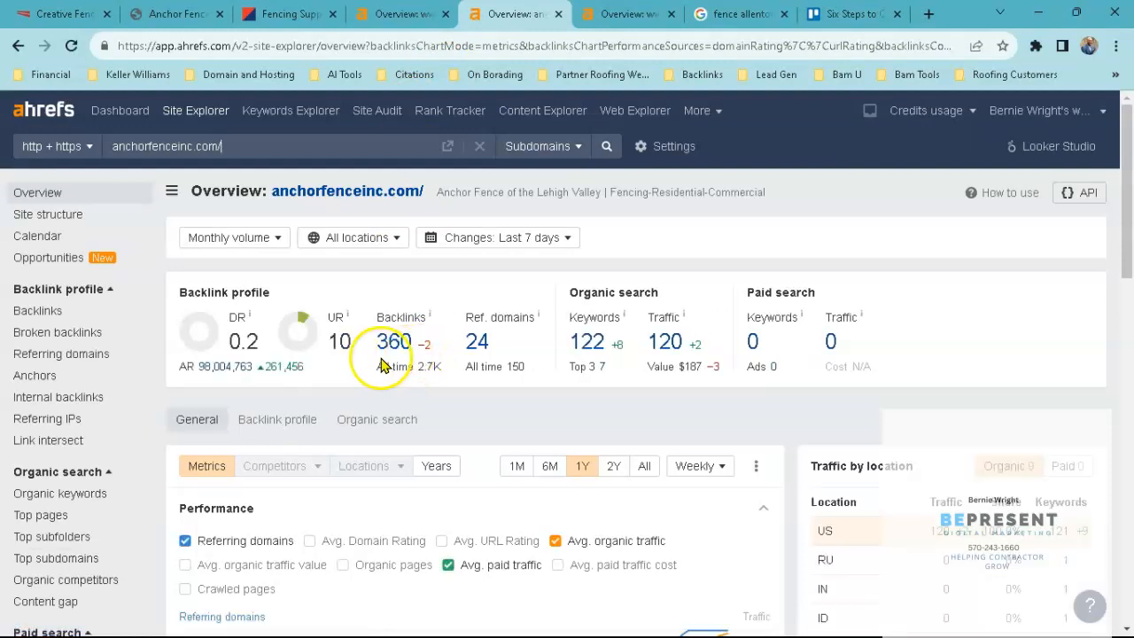
pyautogui.moveTo(416, 352)
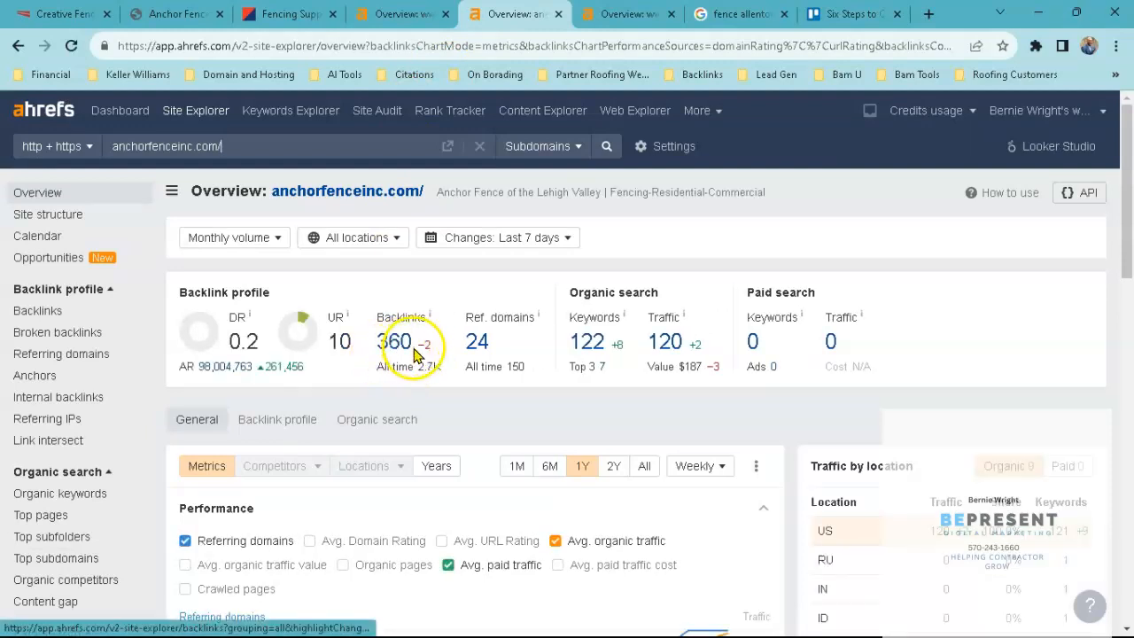
pyautogui.moveTo(478, 354)
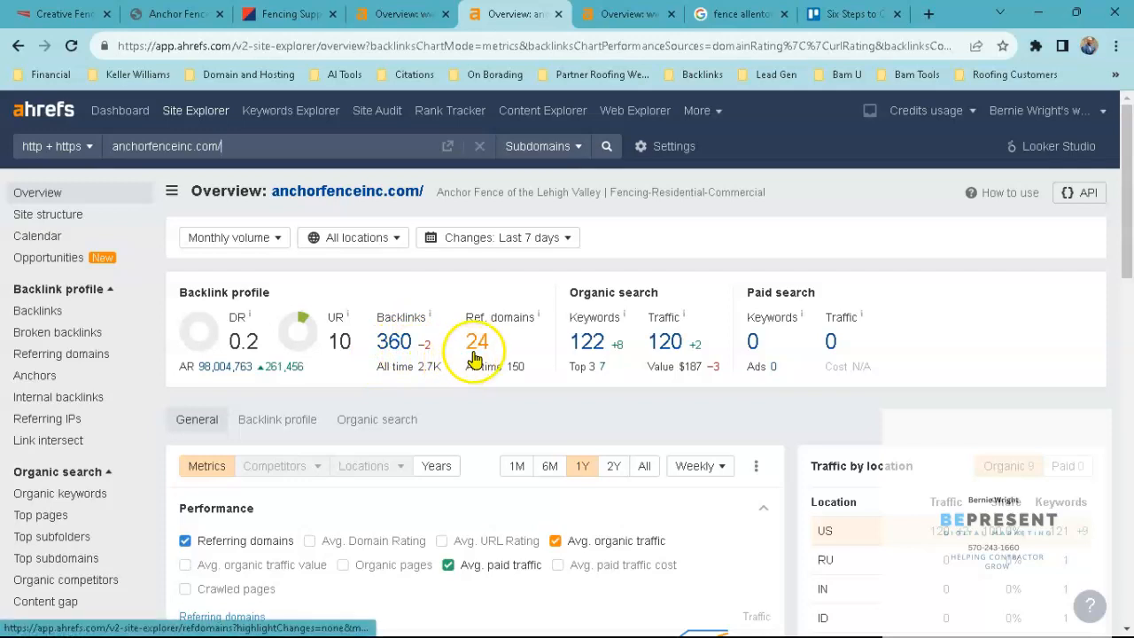
pyautogui.moveTo(602, 355)
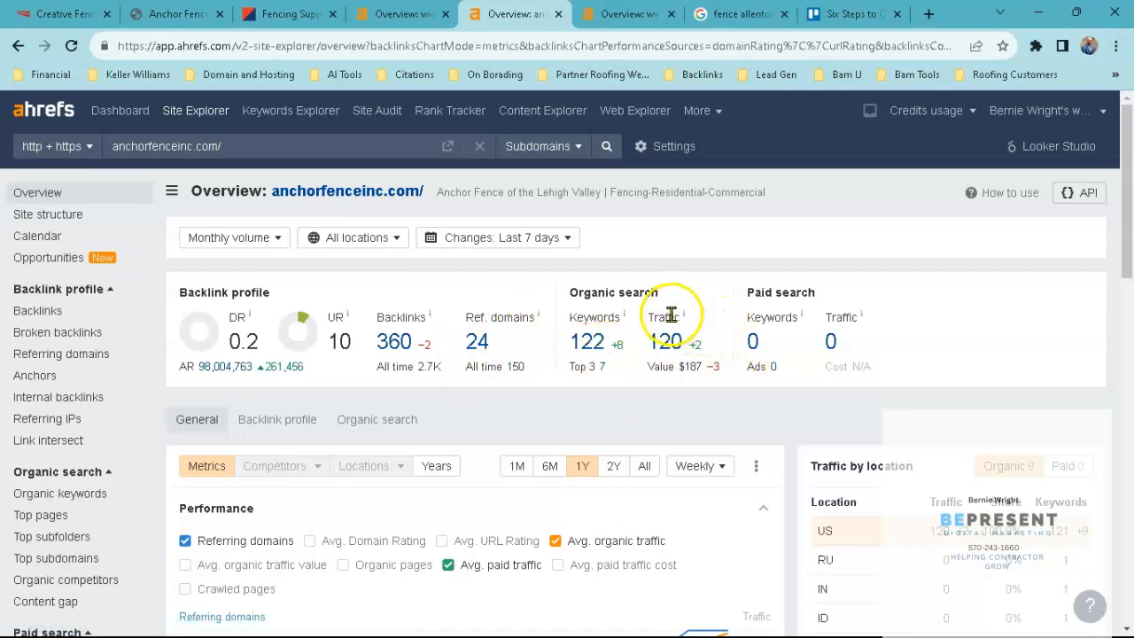
pyautogui.moveTo(700, 343)
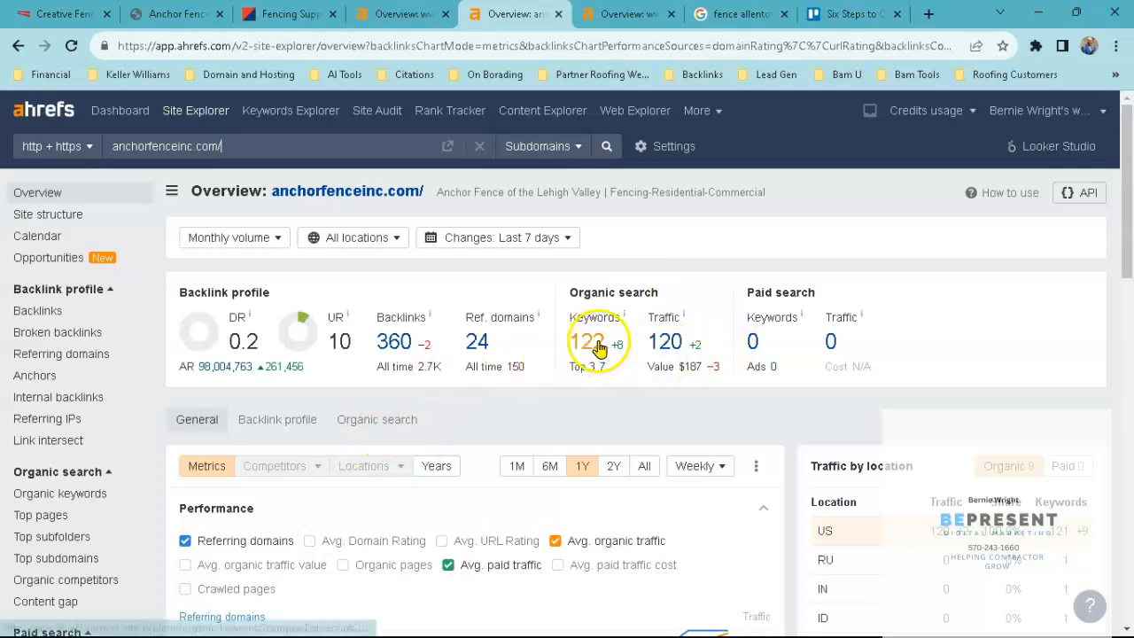
# Step: Review anchorfenceinc.com's 121 US organic keywords, led by 'anchor fence company' ranking first
pyautogui.click(590, 341)
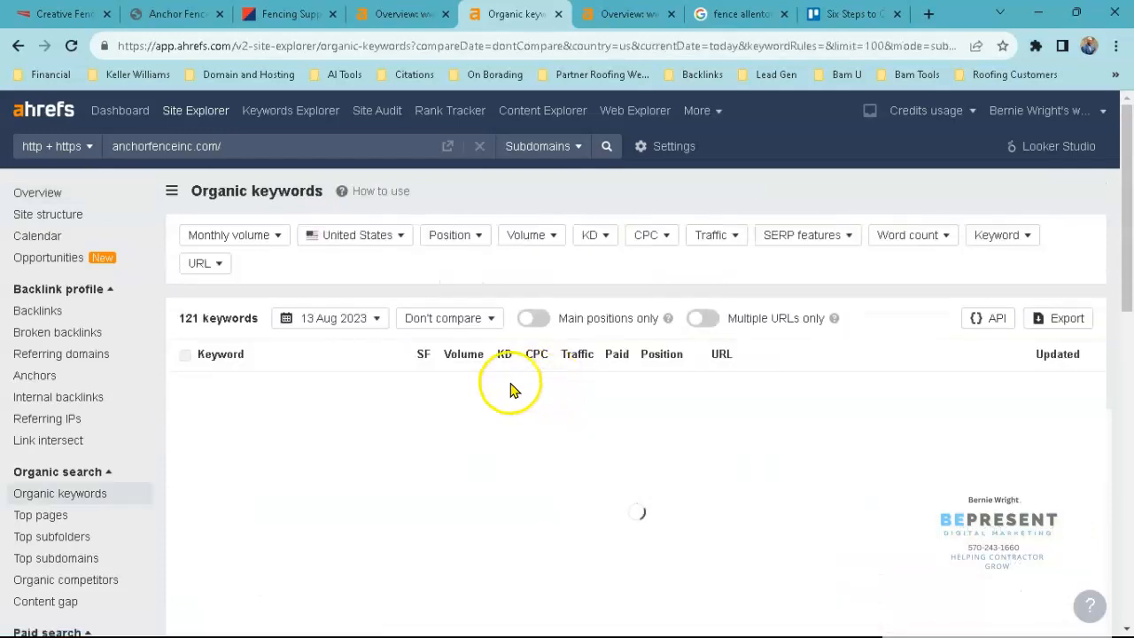
pyautogui.moveTo(512, 391)
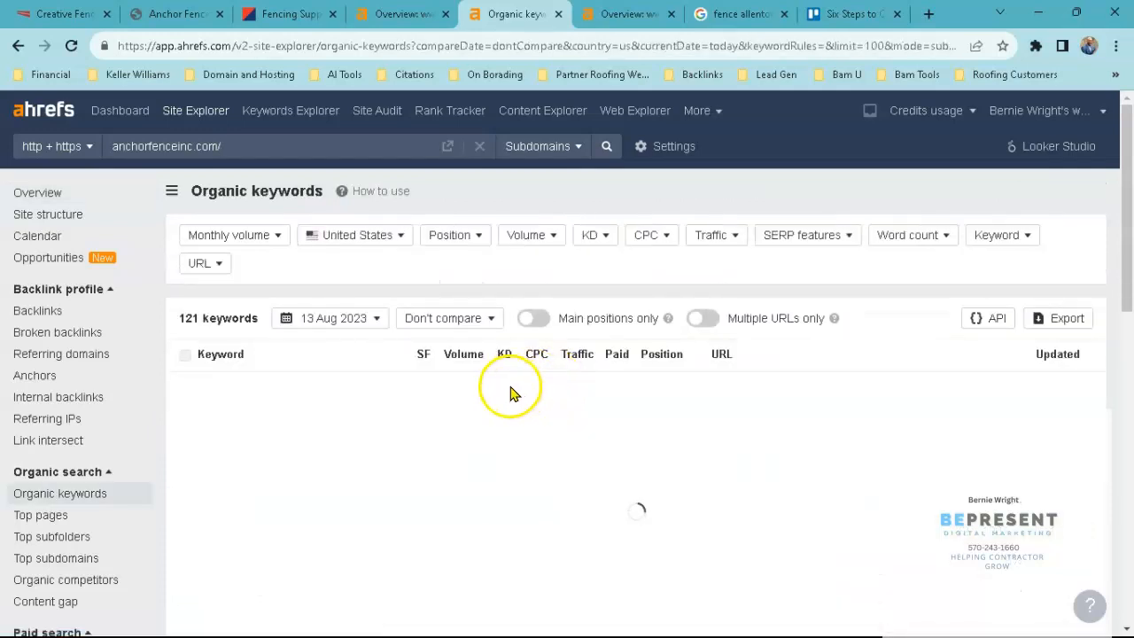
pyautogui.moveTo(487, 397)
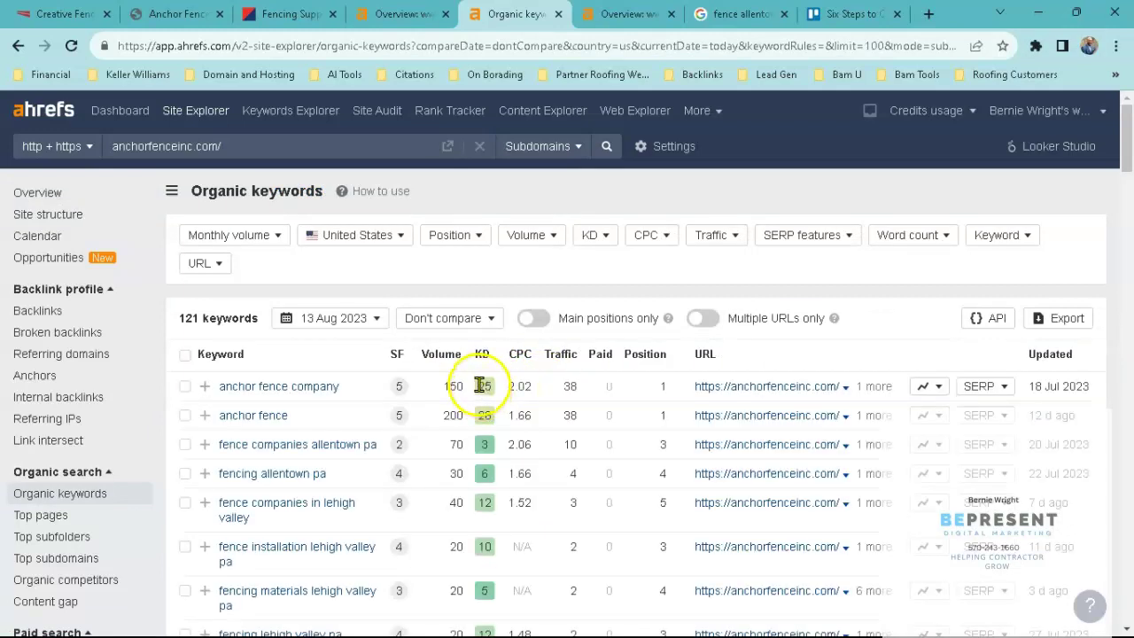
pyautogui.scroll(-3)
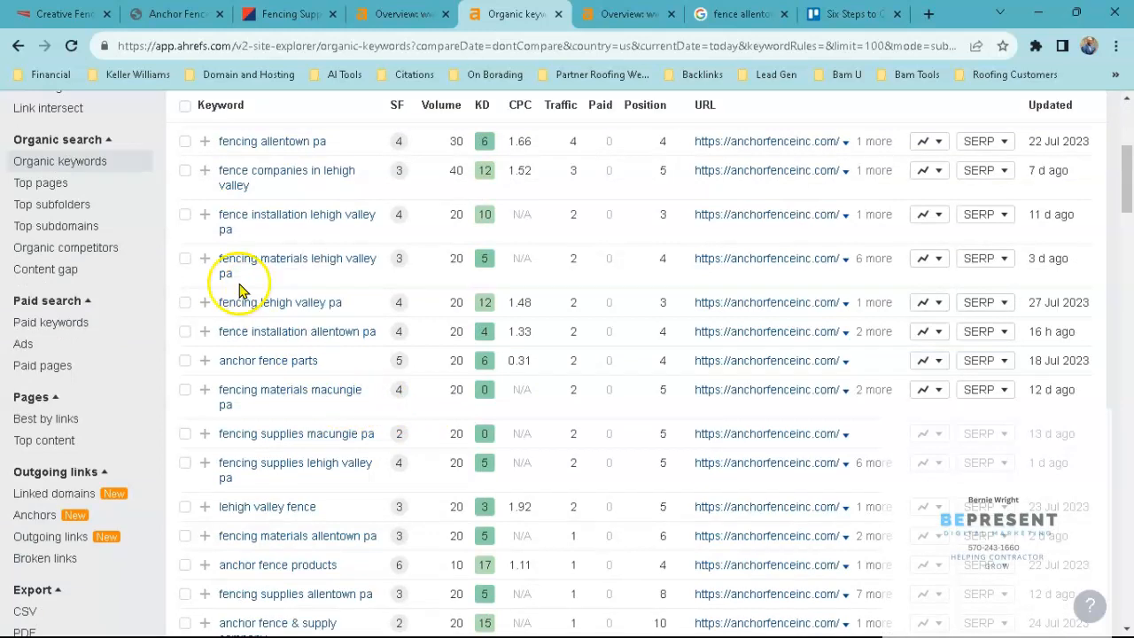
pyautogui.moveTo(335, 273)
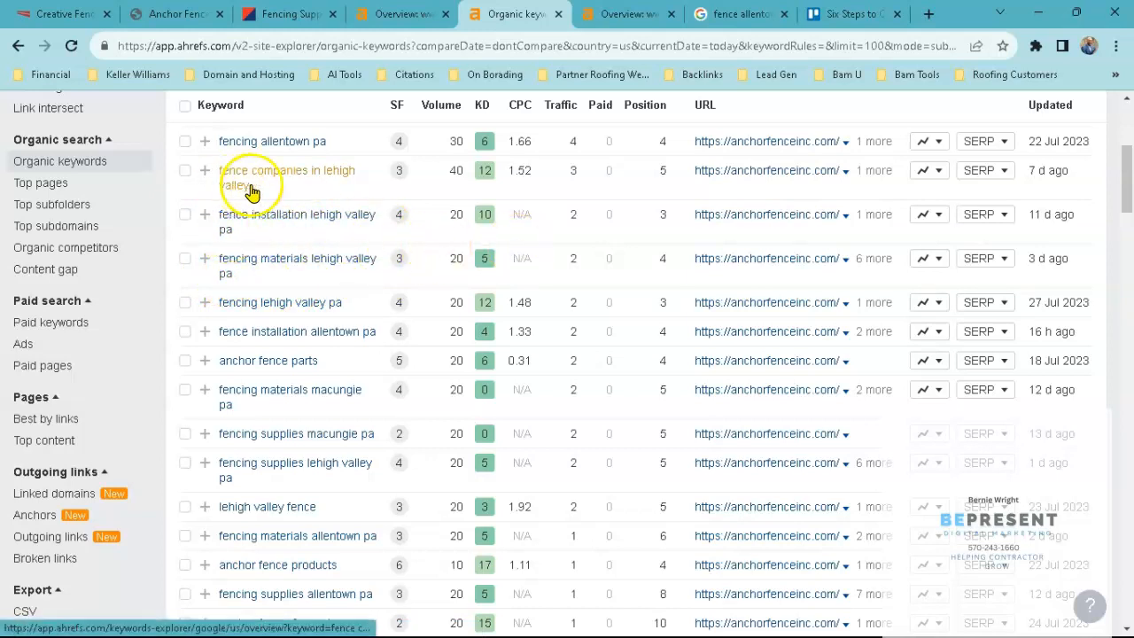
pyautogui.moveTo(291, 151)
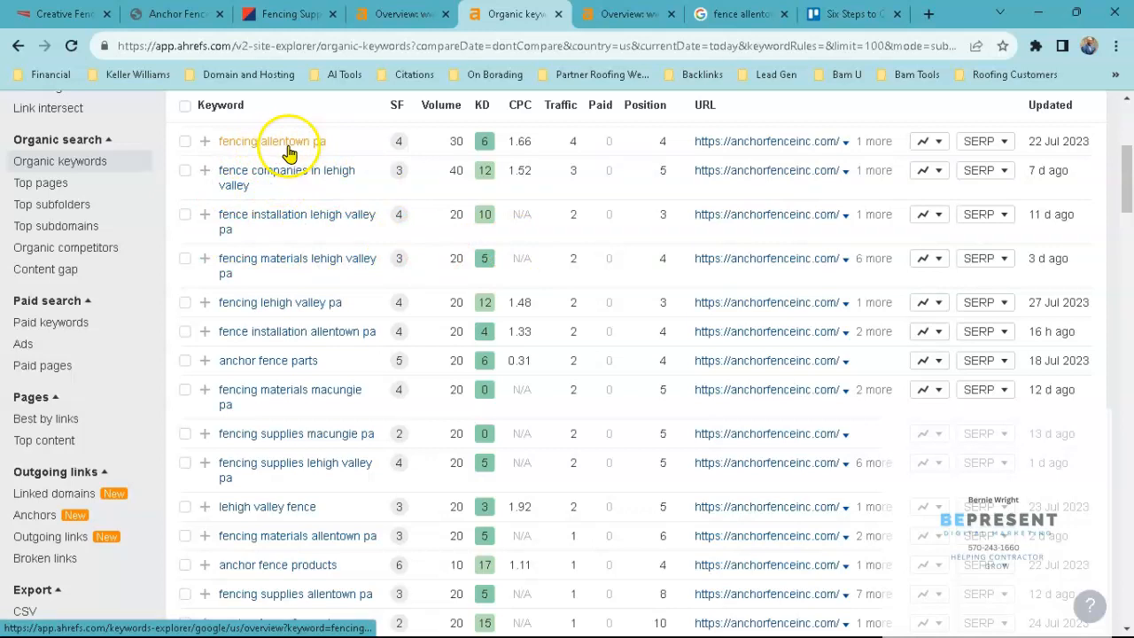
pyautogui.scroll(-3)
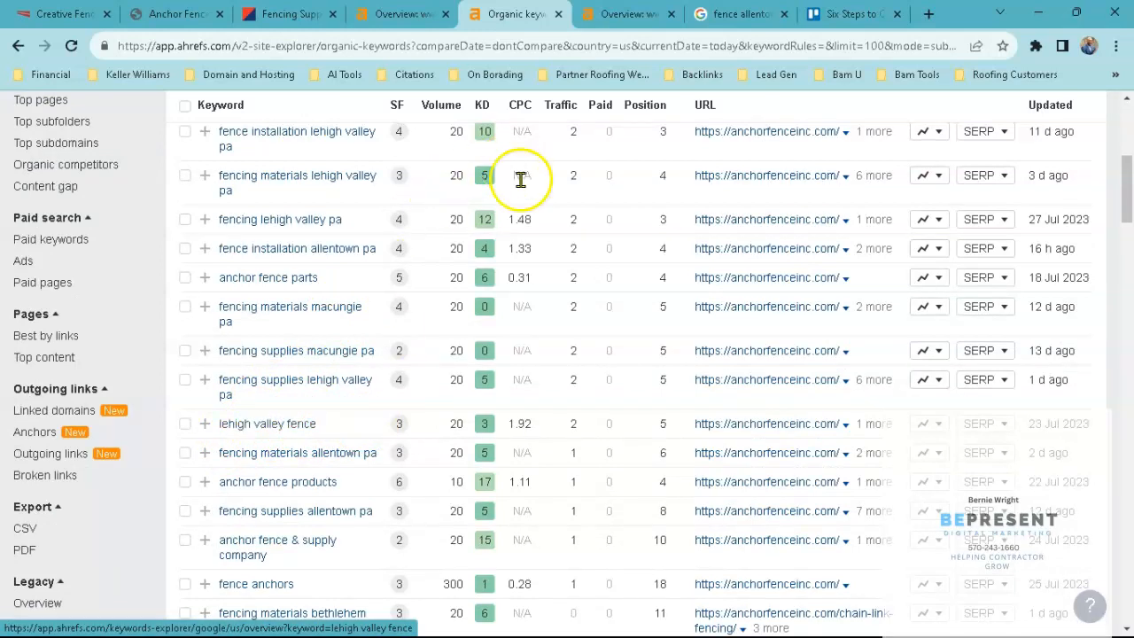
# Step: Show american-fence.com's Ahrefs overview: DR 24, 207 backlinks, 74 referring domains, 834 keywords
pyautogui.click(621, 13)
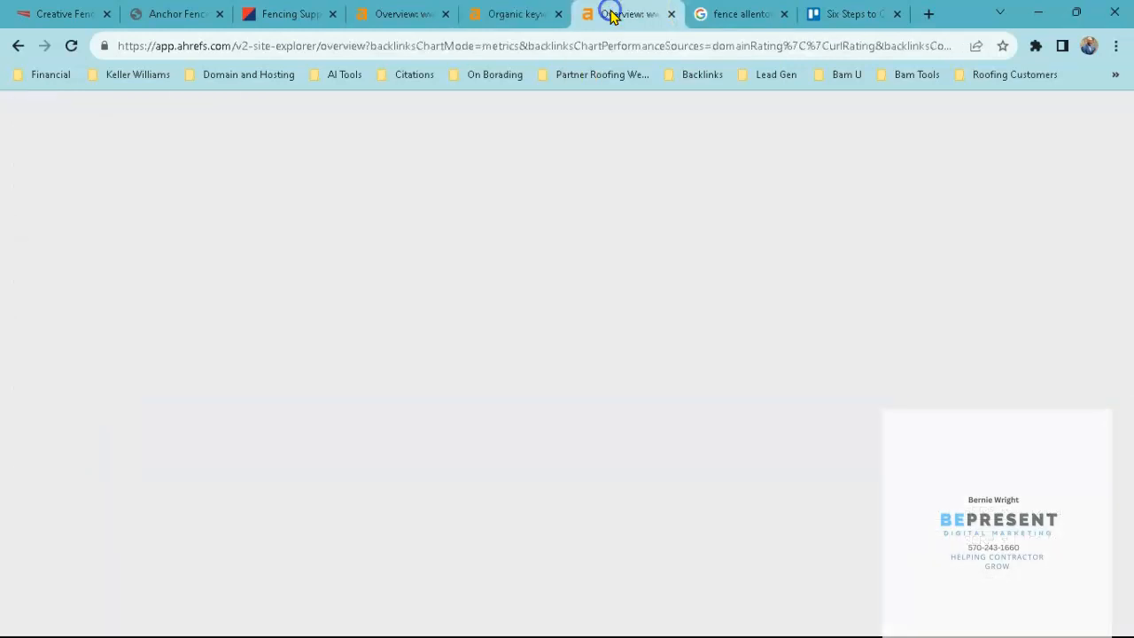
pyautogui.click(620, 13)
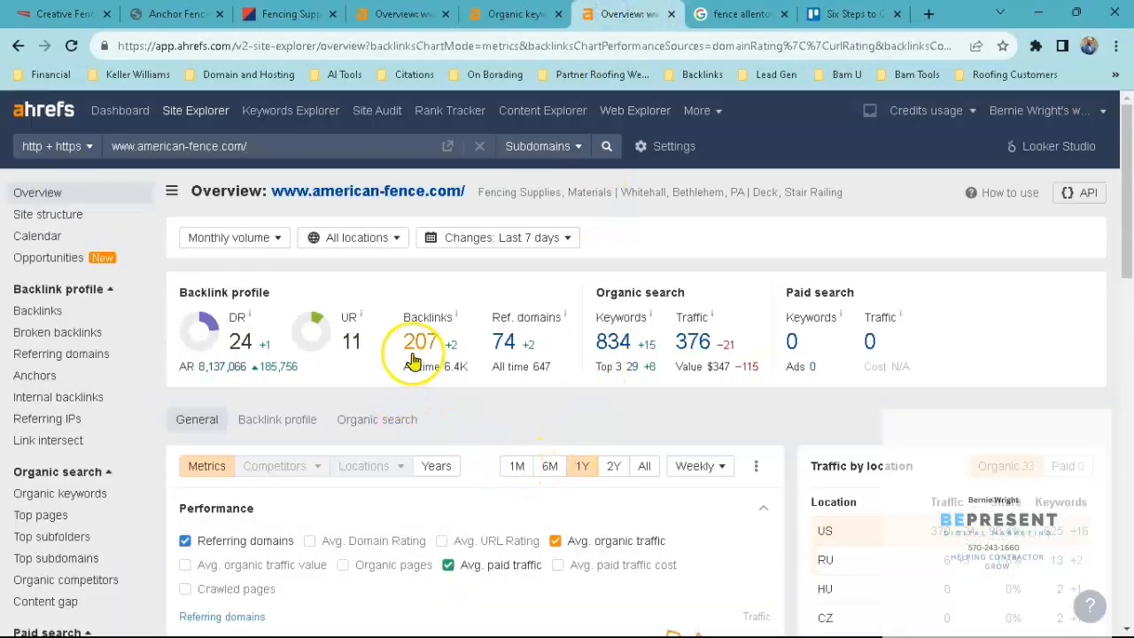
pyautogui.moveTo(468, 360)
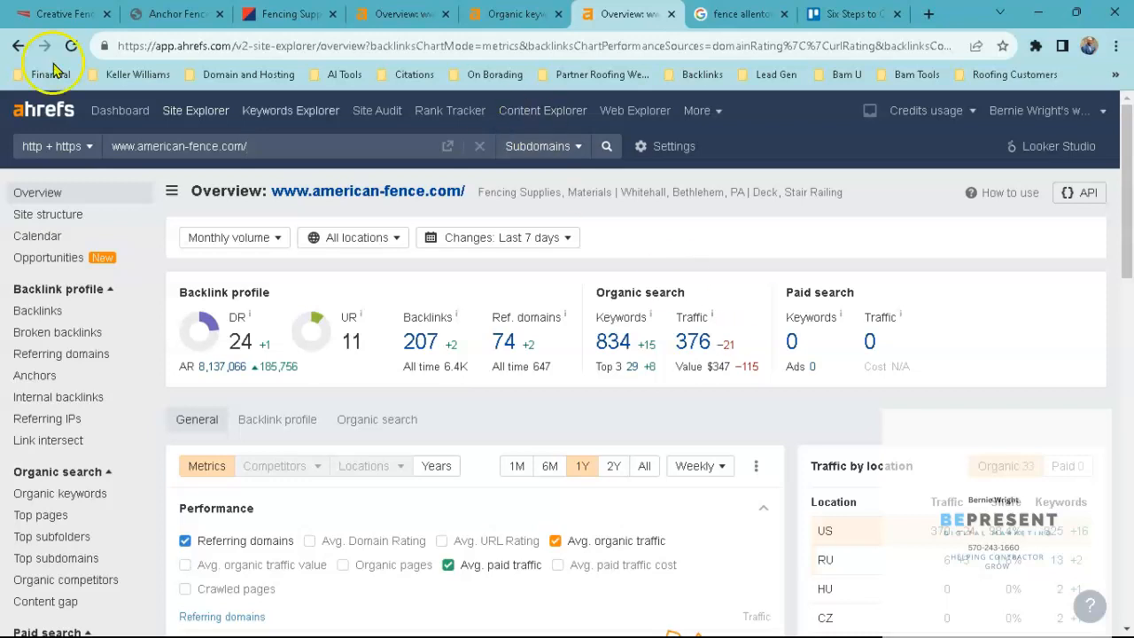
# Step: Read the Creative Fence homepage's welcome text and consultation section
pyautogui.click(62, 14)
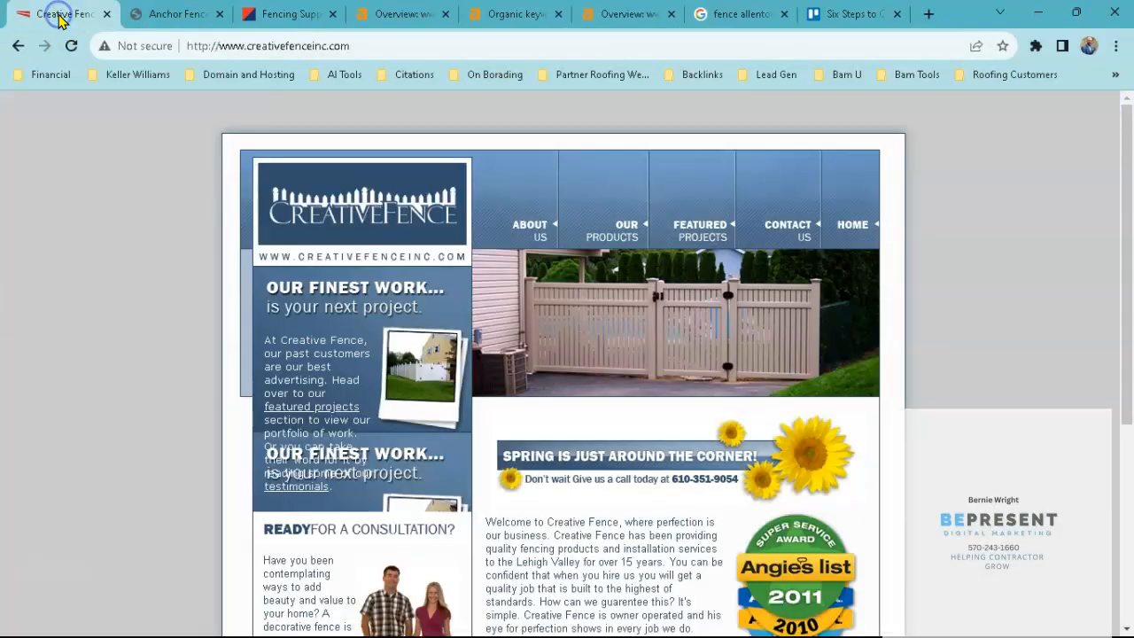
pyautogui.scroll(-3)
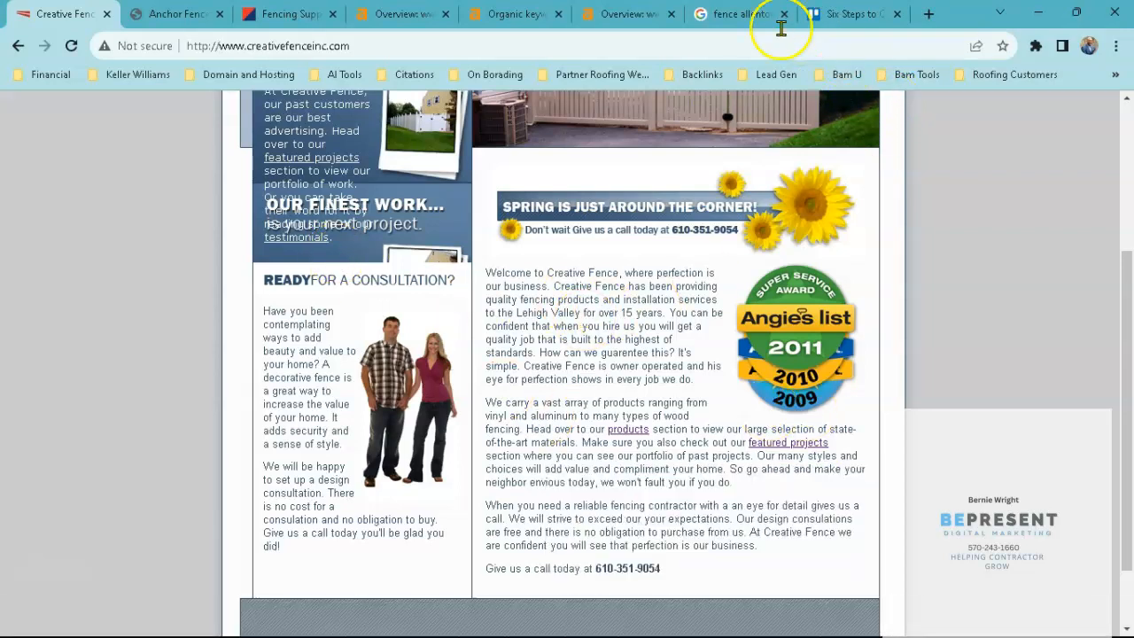
# Step: Review the 'fence allentown pa' map pack listings: All Pro Fence, Anchor Fence Co Inc, Ekren Fence Company
pyautogui.click(735, 14)
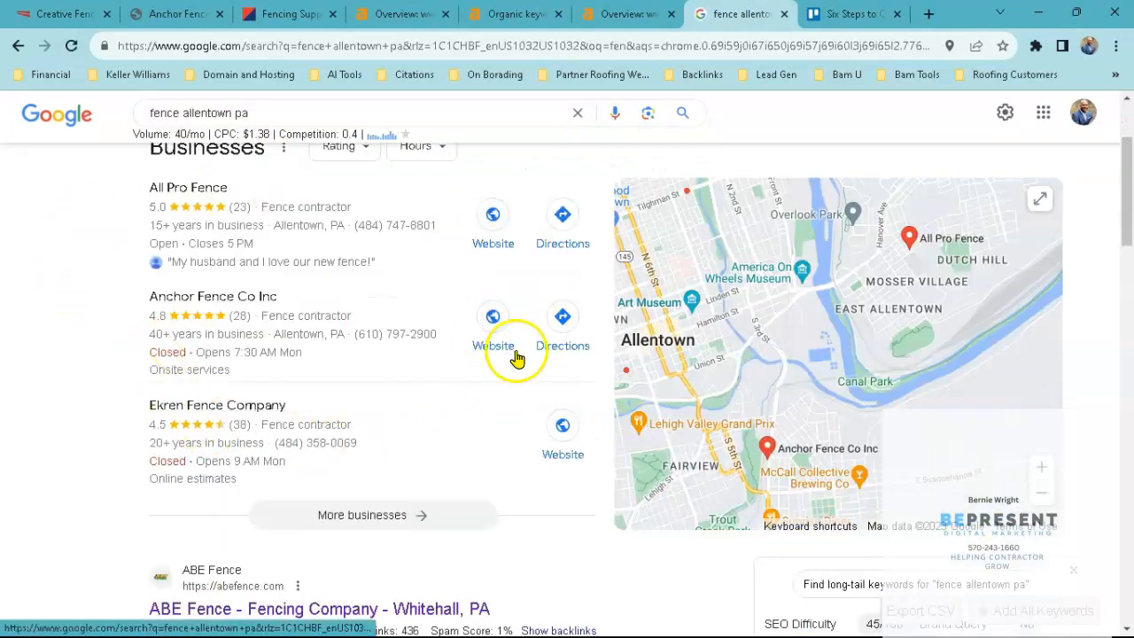
pyautogui.click(212, 296)
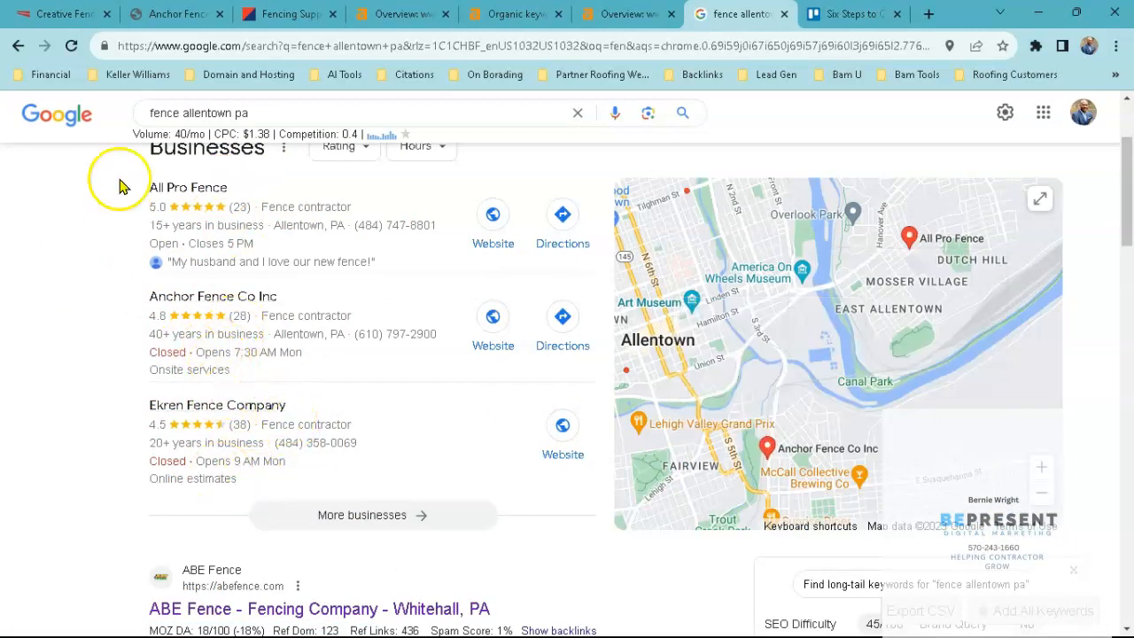
pyautogui.moveTo(212, 207)
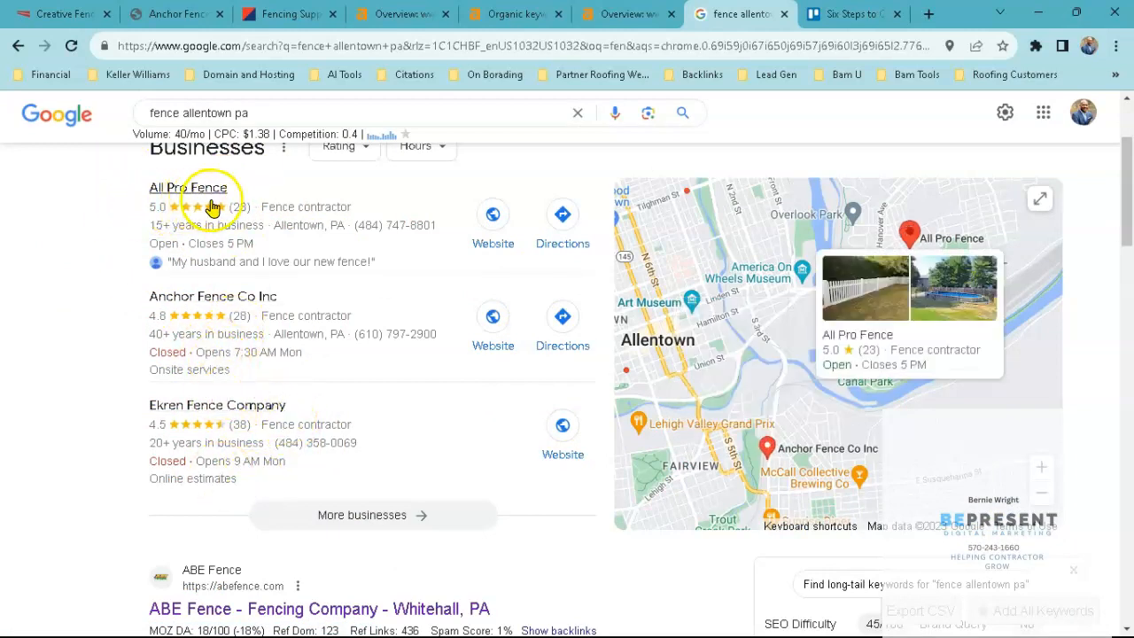
pyautogui.moveTo(450, 254)
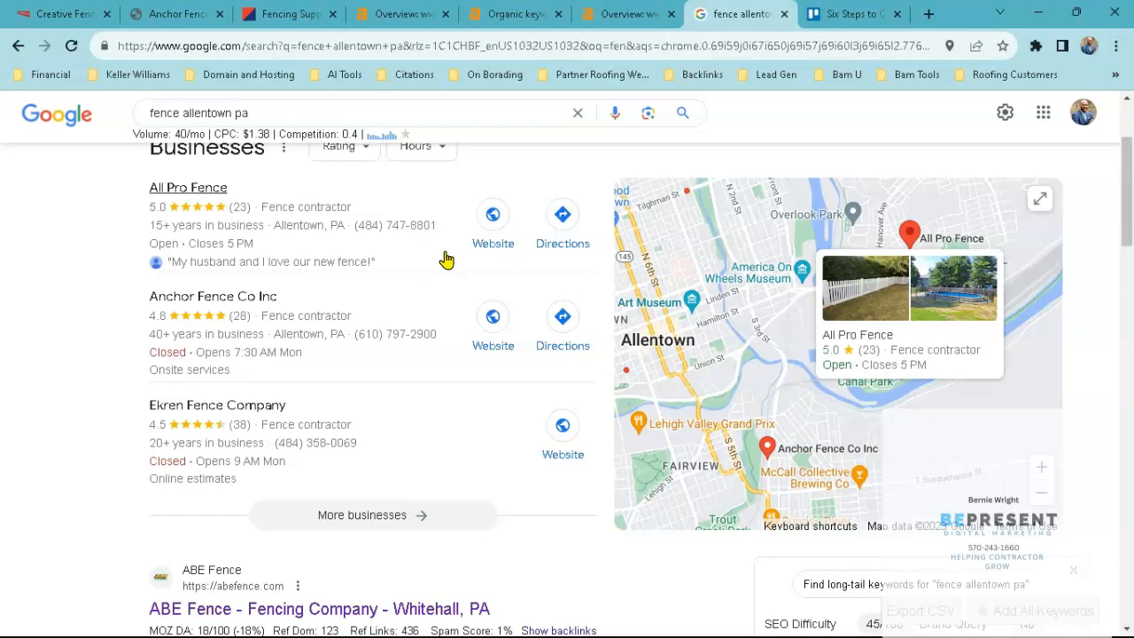
pyautogui.click(353, 352)
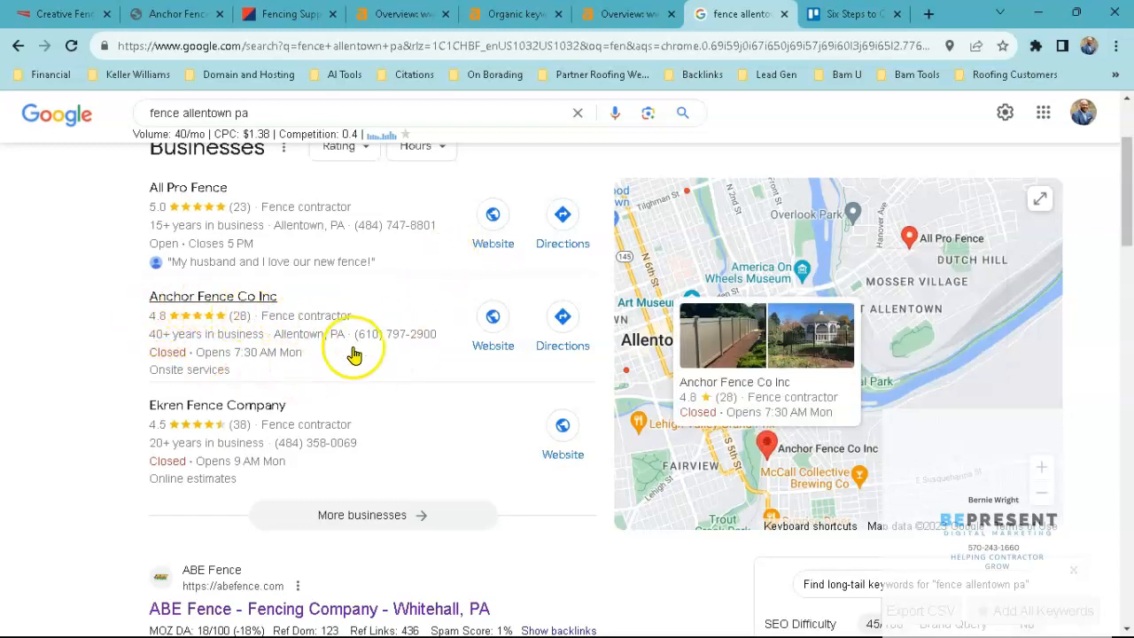
pyautogui.moveTo(381, 376)
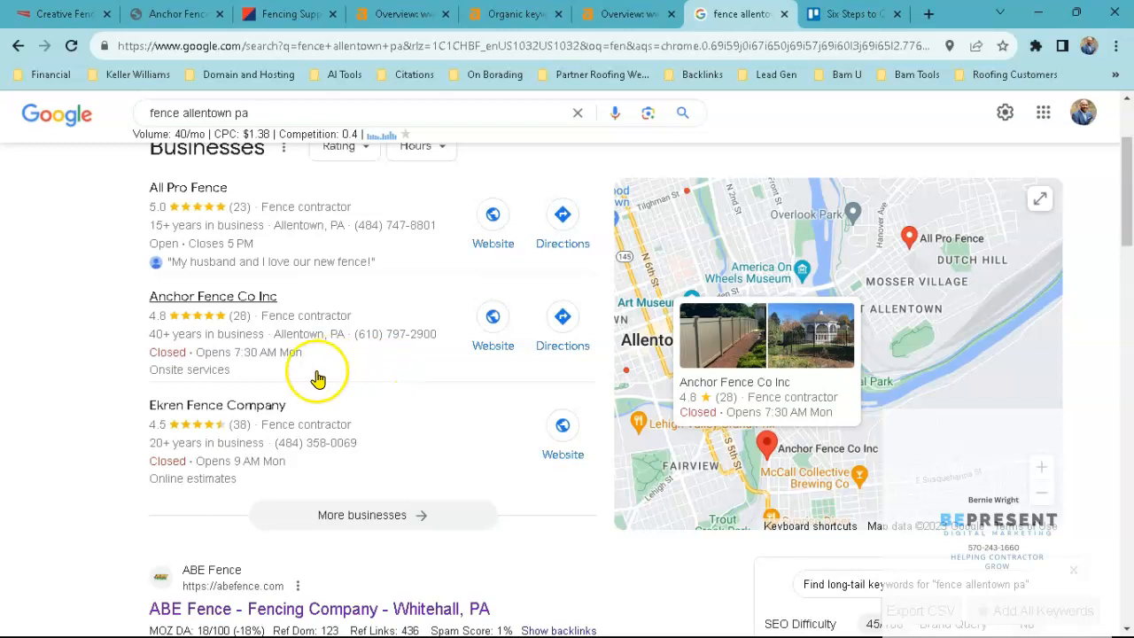
pyautogui.scroll(-3)
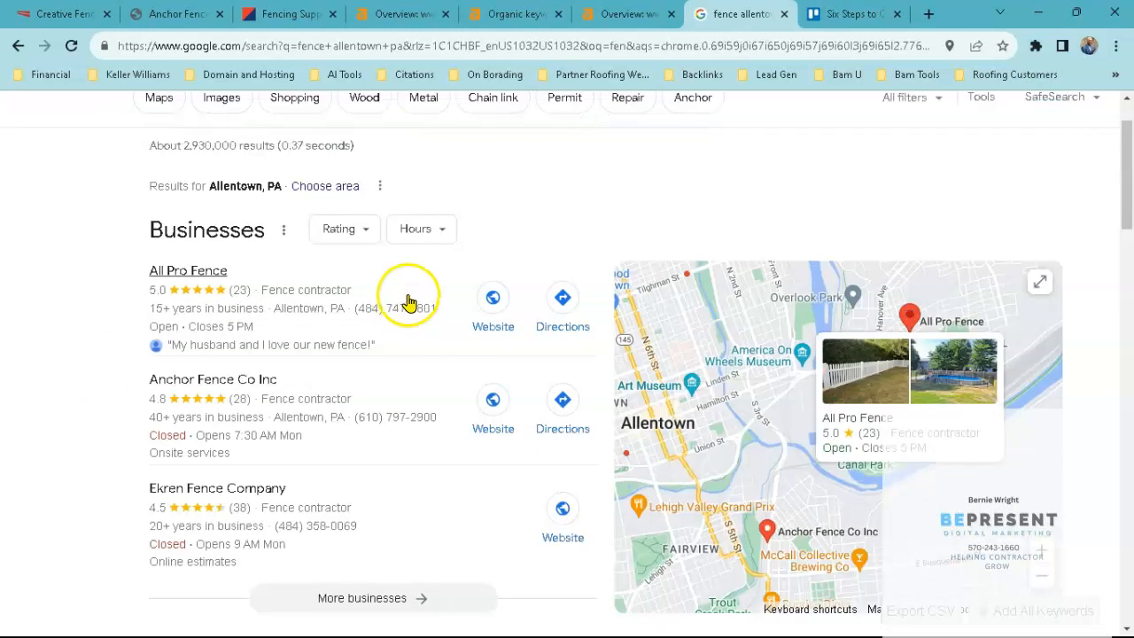
pyautogui.moveTo(270, 337)
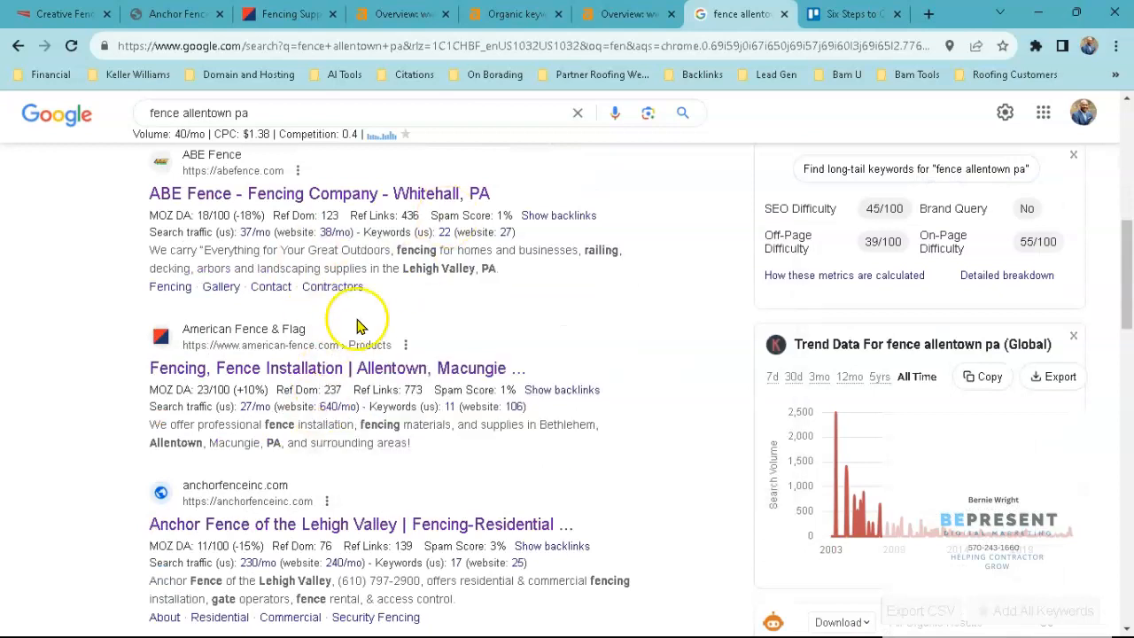
pyautogui.scroll(-3)
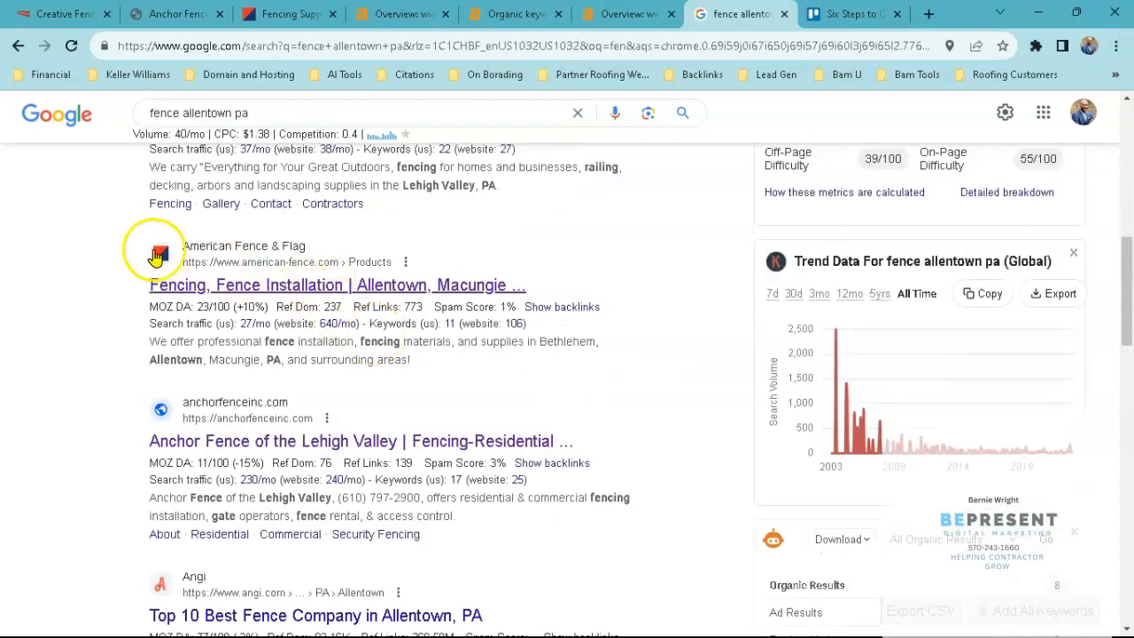
pyautogui.moveTo(267, 282)
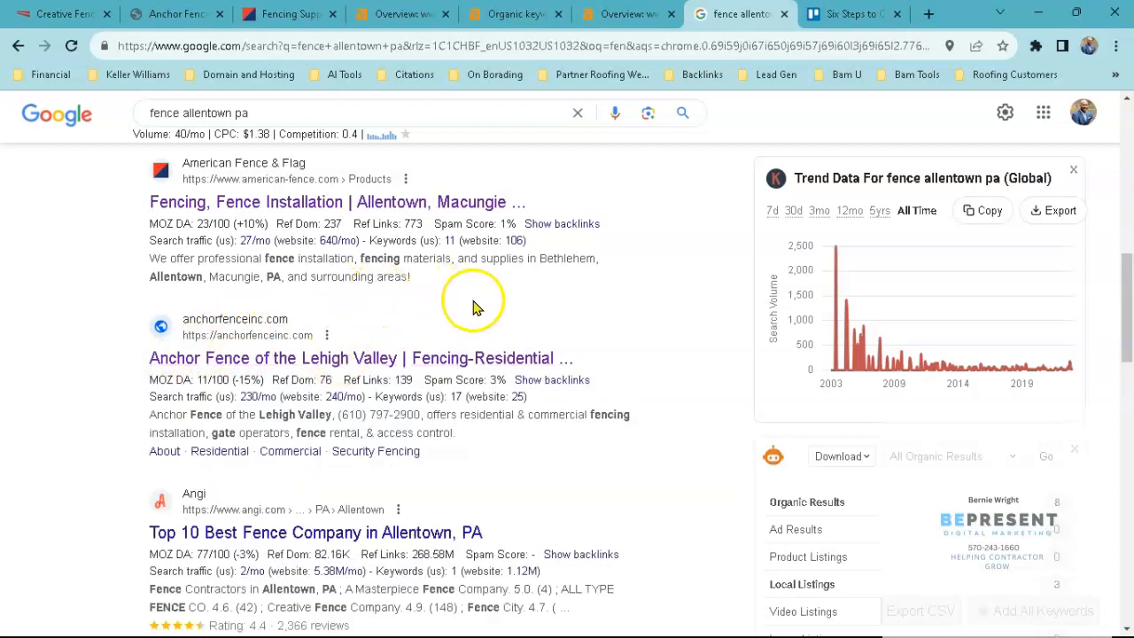
pyautogui.scroll(-3)
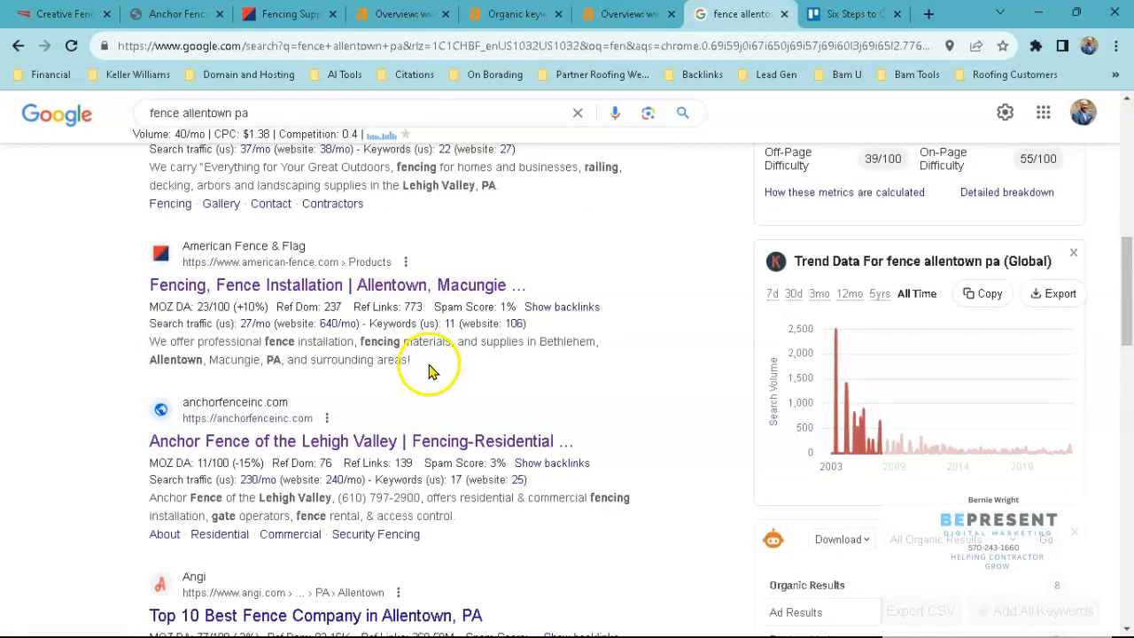
pyautogui.moveTo(474, 414)
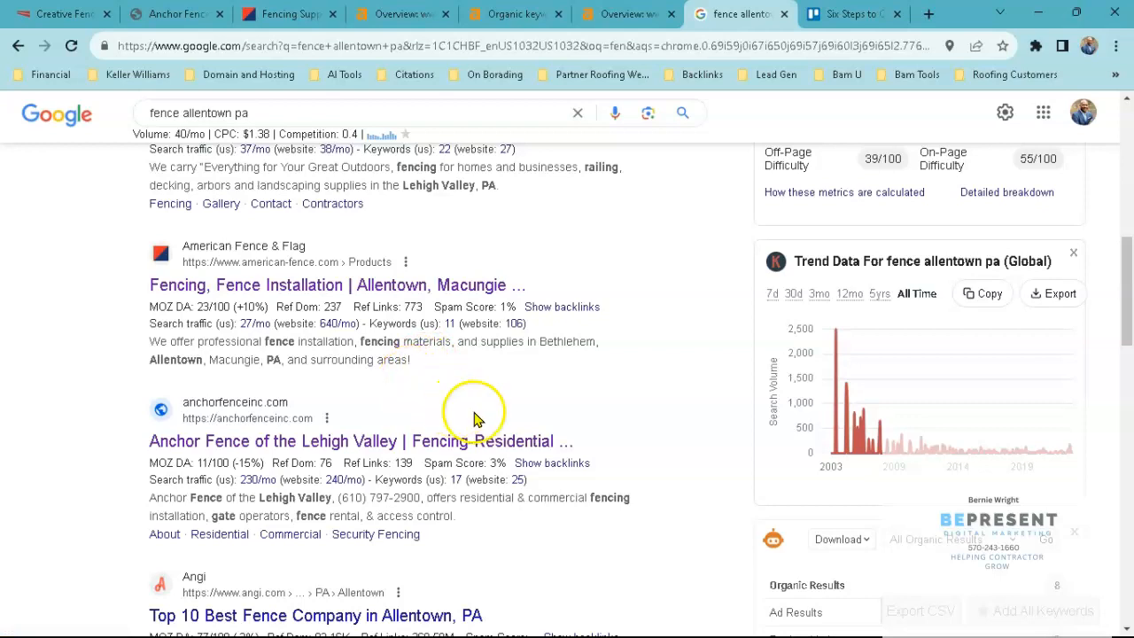